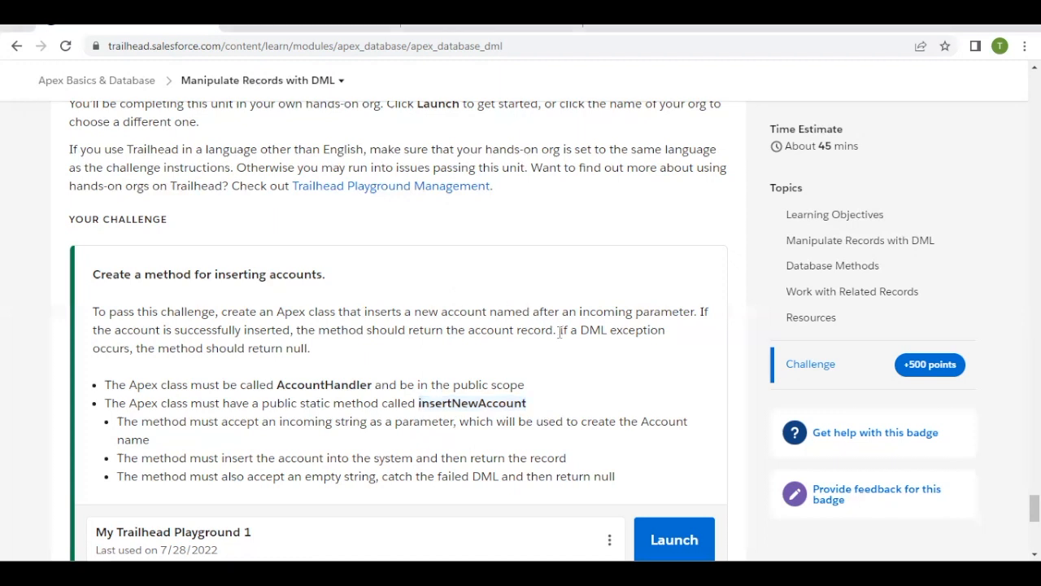
- Highlight the return-null-on-exception rule, then create the AccountHandler Apex class in Developer Console
{"action": "left_click_drag", "start_coordinate": [557, 329], "coordinate": [309, 348]}
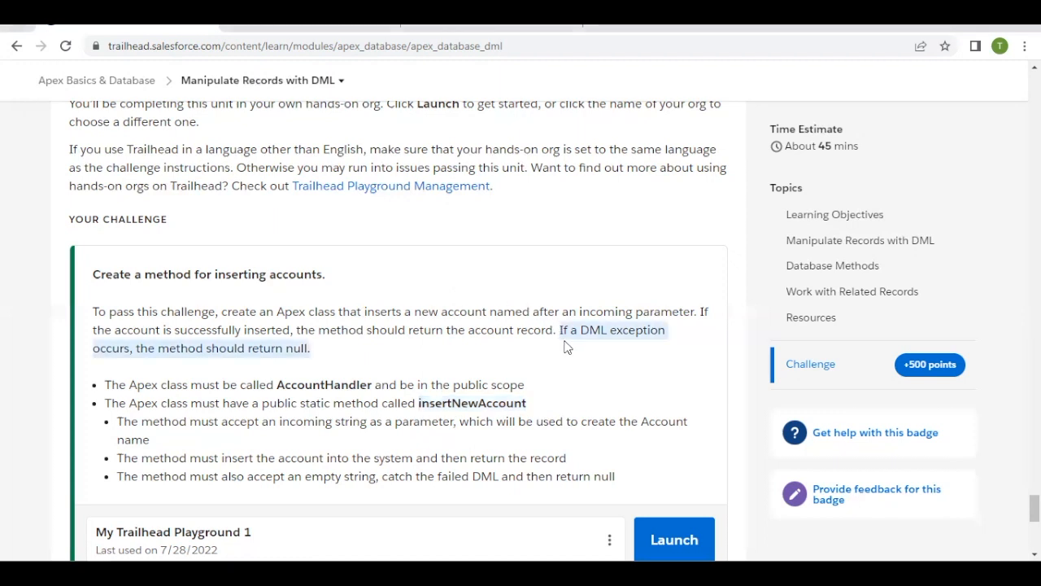
{"action": "mouse_move", "coordinate": [296, 354]}
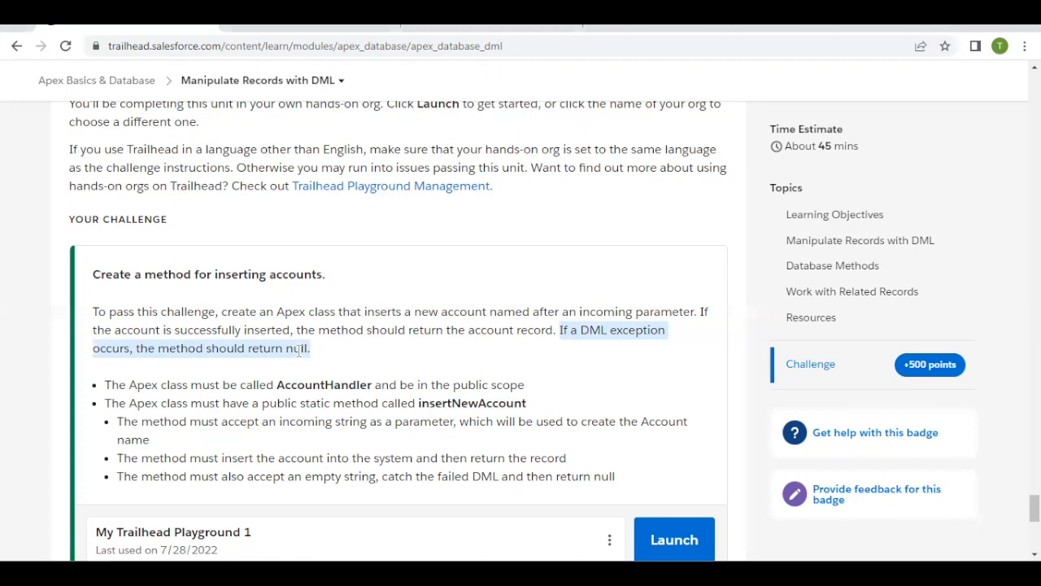
{"action": "mouse_move", "coordinate": [451, 379]}
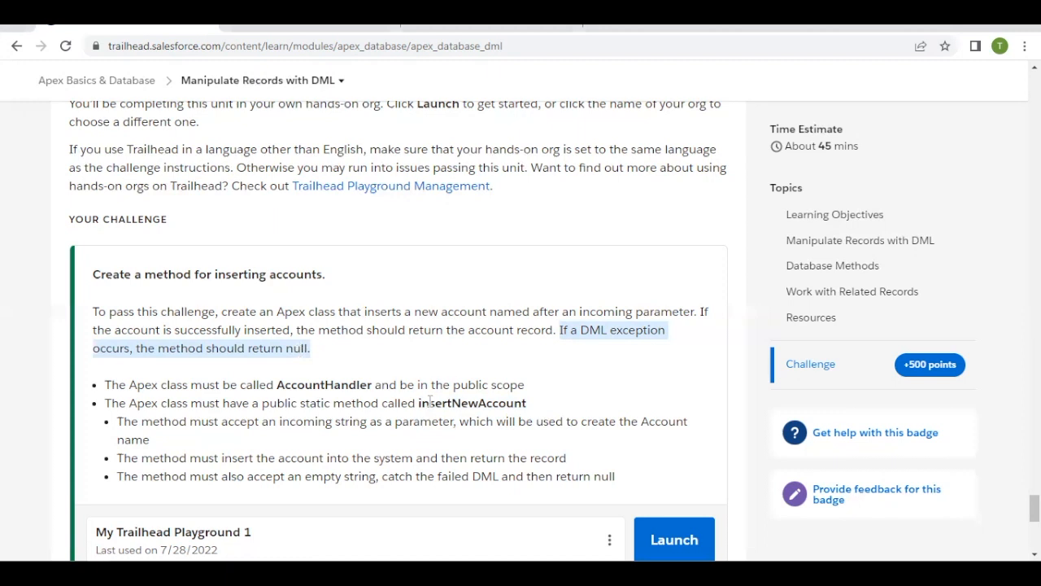
{"action": "mouse_move", "coordinate": [462, 26]}
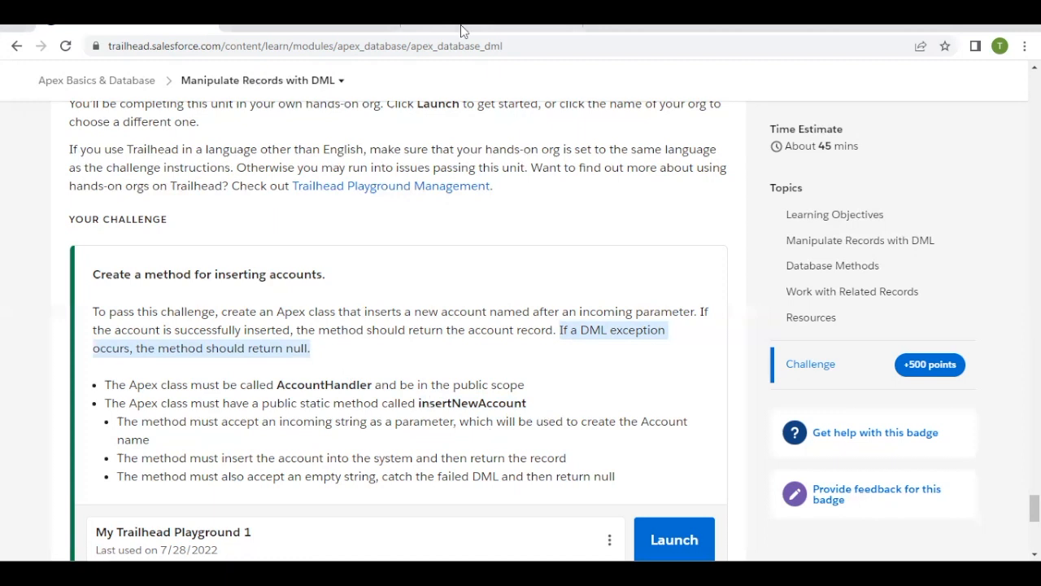
{"action": "left_click", "coordinate": [673, 539]}
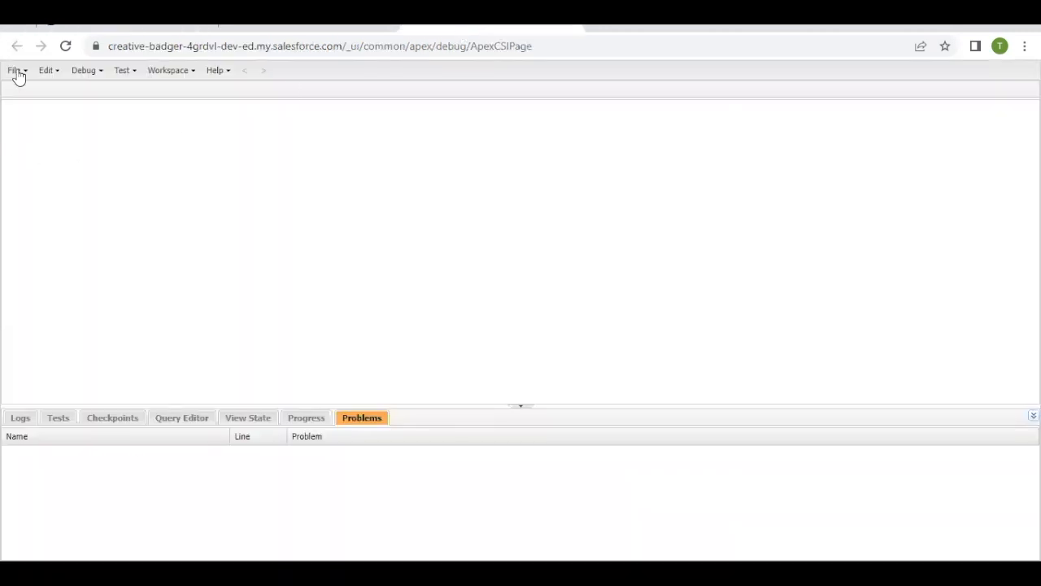
{"action": "left_click", "coordinate": [14, 69]}
{"action": "type", "text": "AccountHandler"}
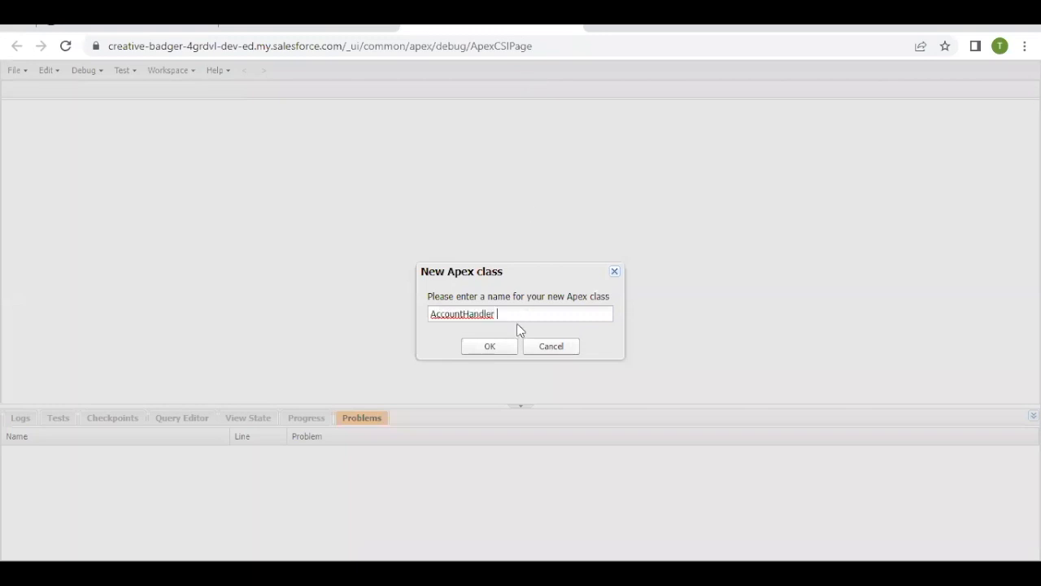
{"action": "mouse_move", "coordinate": [490, 346]}
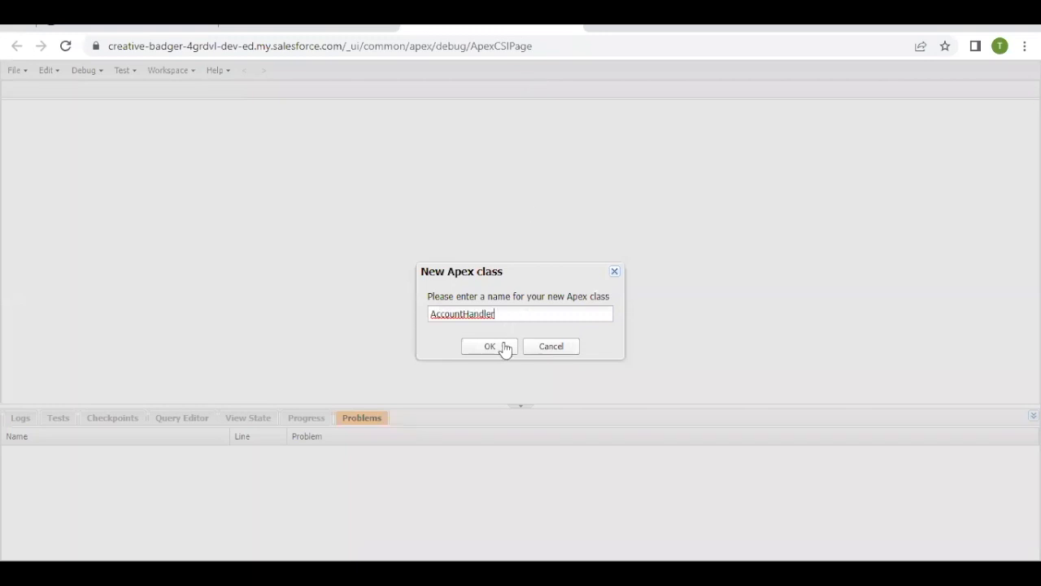
{"action": "left_click", "coordinate": [489, 345]}
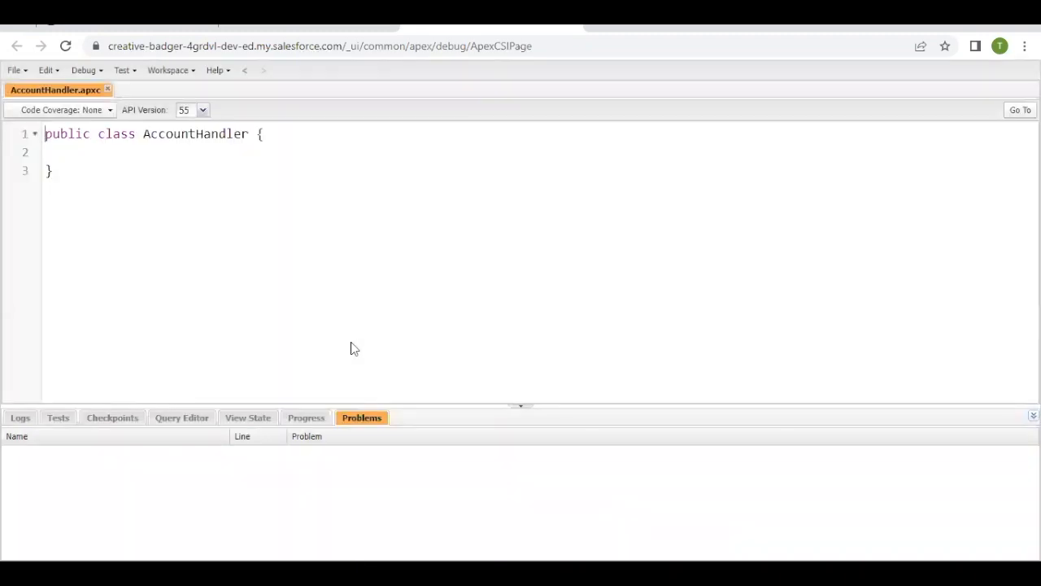
- Type 'public static Account' inside the empty AccountHandler class body
{"action": "left_click", "coordinate": [90, 152]}
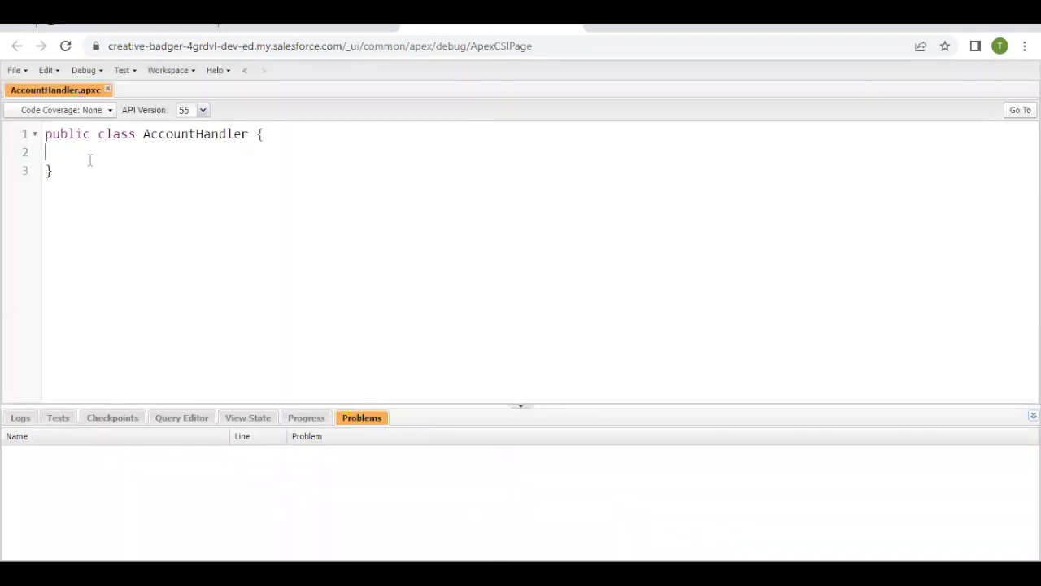
{"action": "type", "text": "p"}
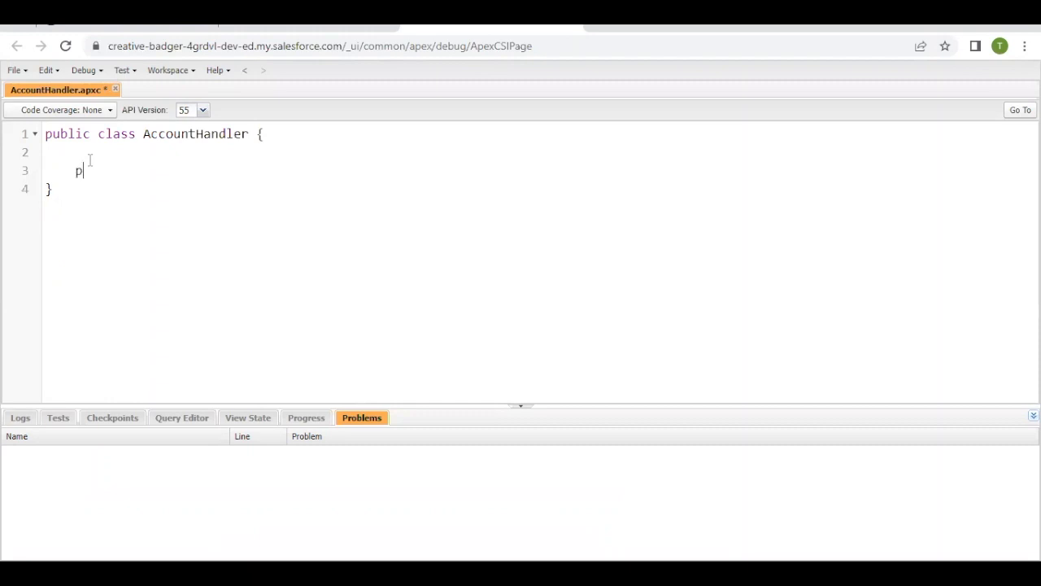
{"action": "type", "text": "ublic"}
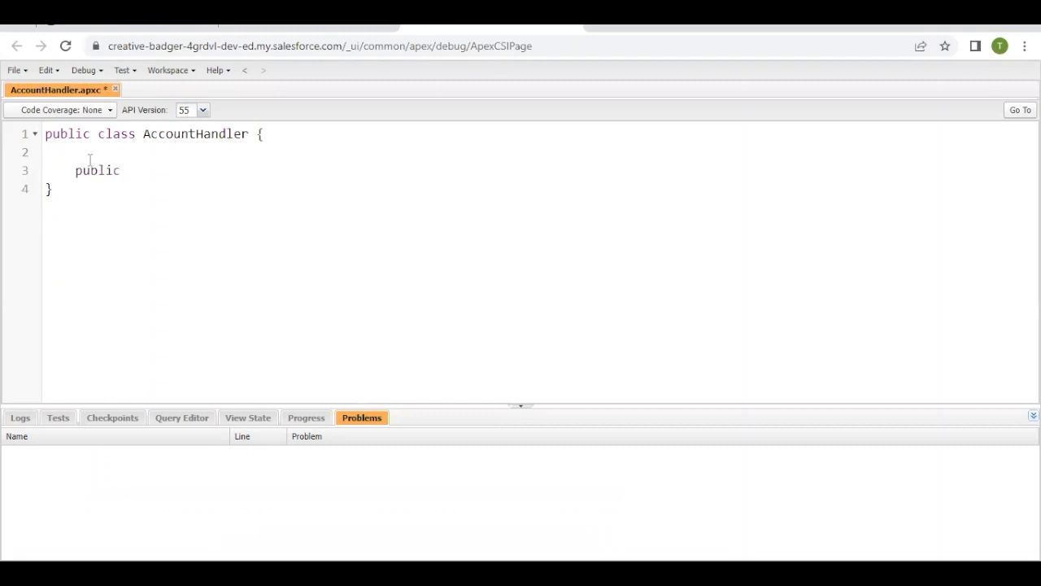
{"action": "type", "text": "st"}
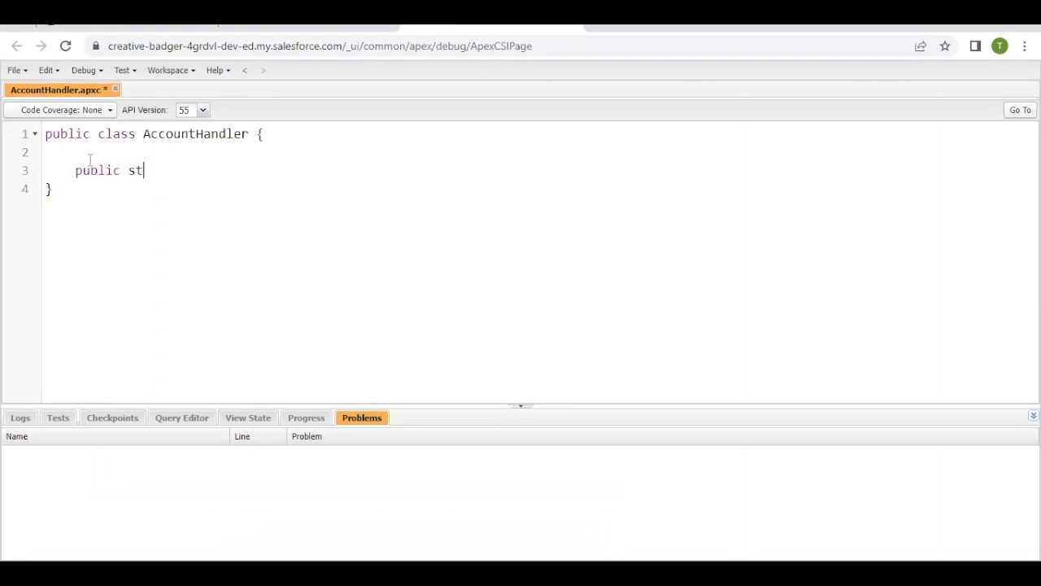
{"action": "type", "text": "atic A"}
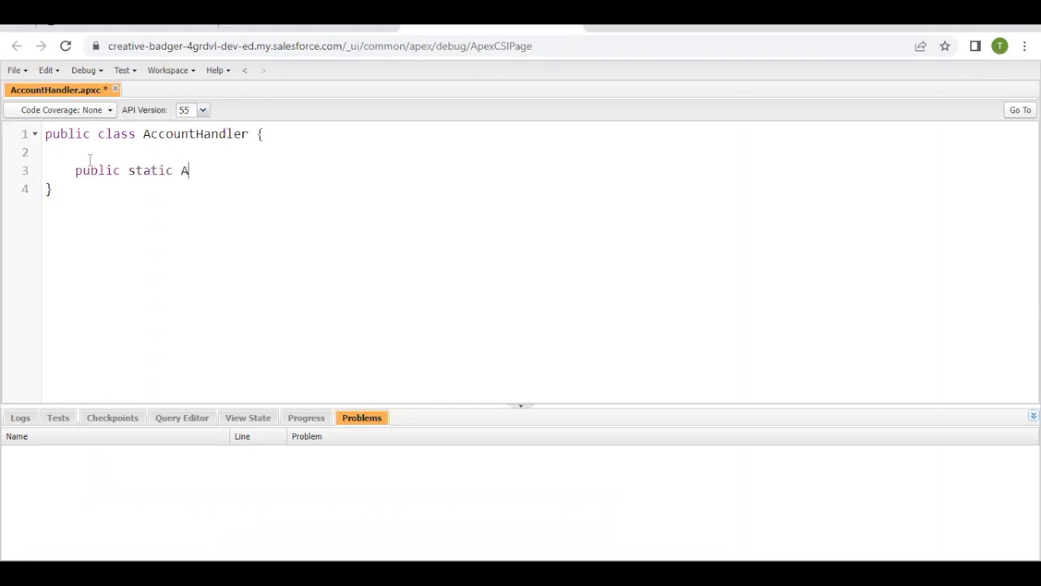
{"action": "type", "text": "ccount"}
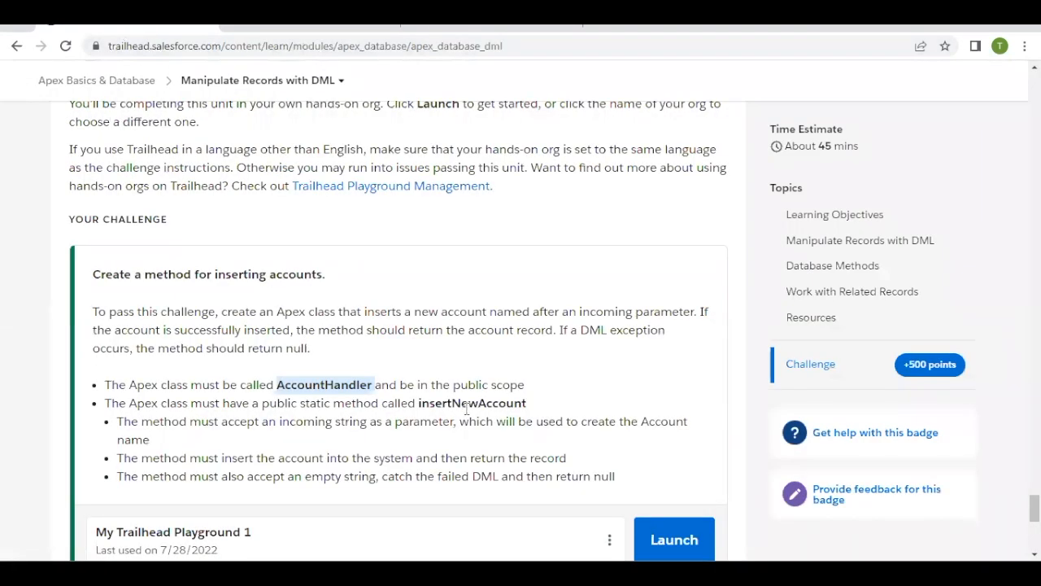
- Complete the declaration as insertNewAccount(String name), copying the method name from Trailhead
{"action": "double_click", "coordinate": [472, 402]}
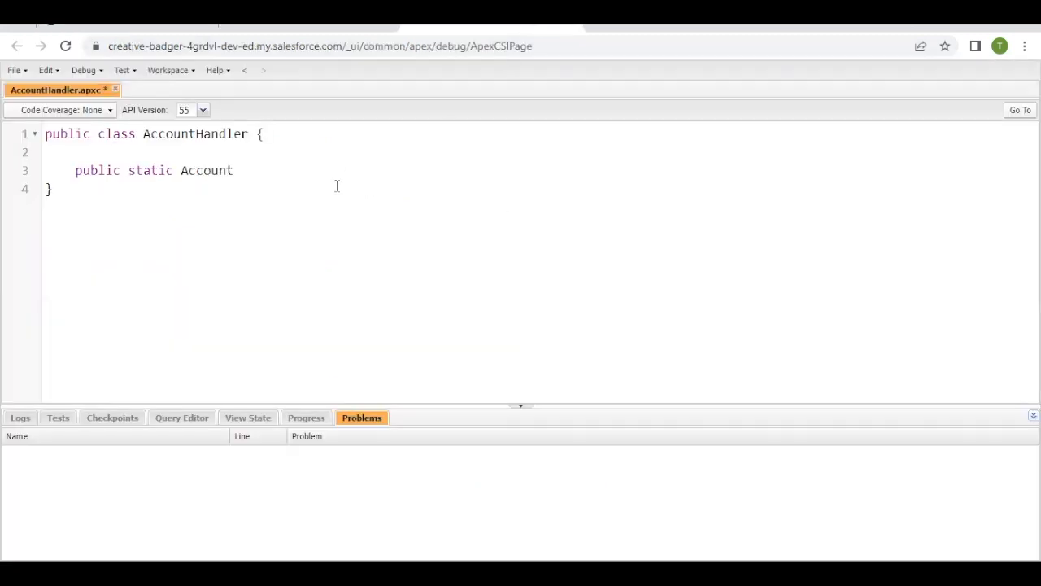
{"action": "type", "text": "insertNewAccount()"}
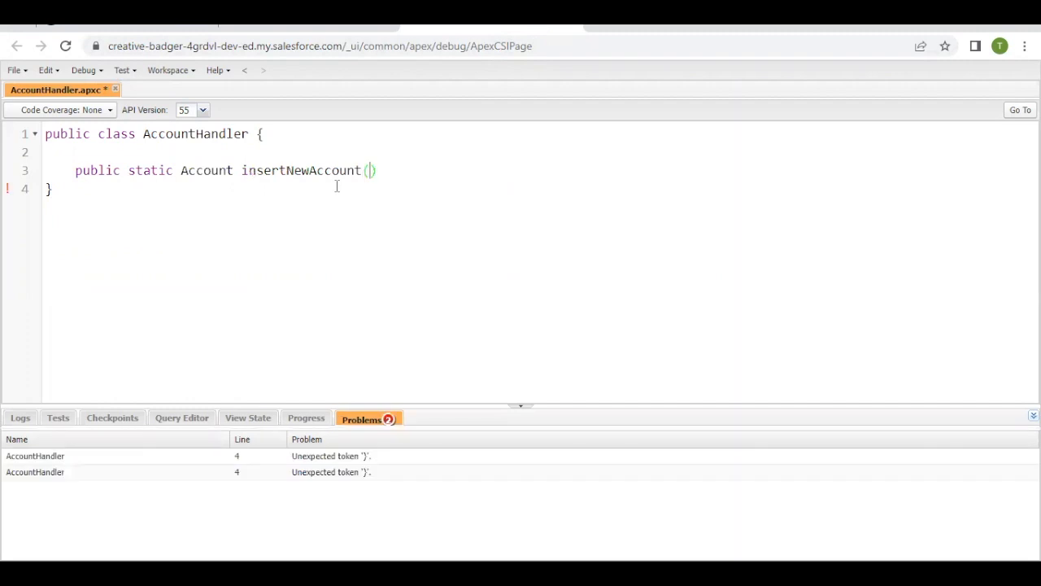
{"action": "type", "text": "String"}
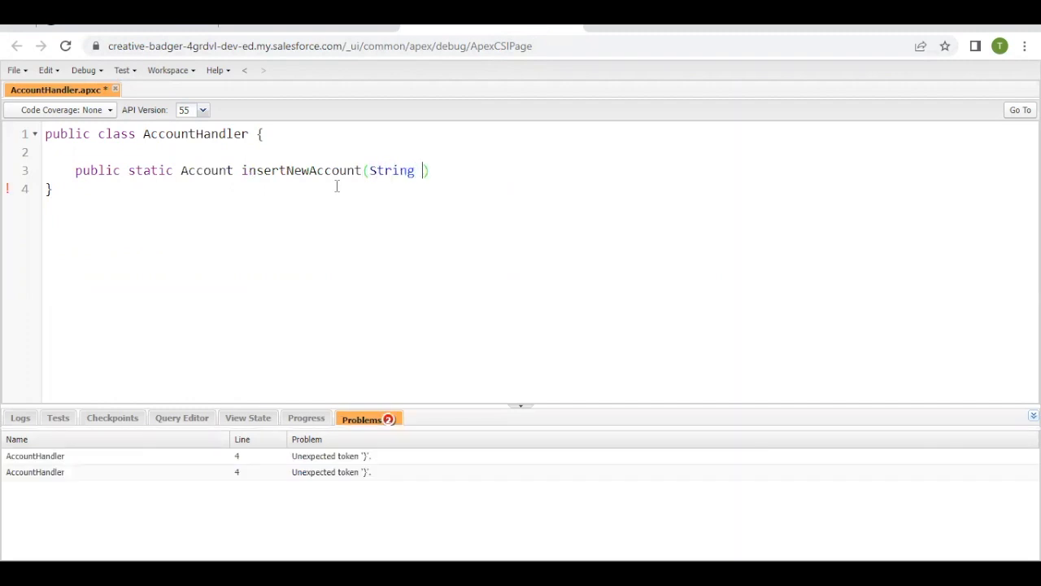
{"action": "type", "text": "name"}
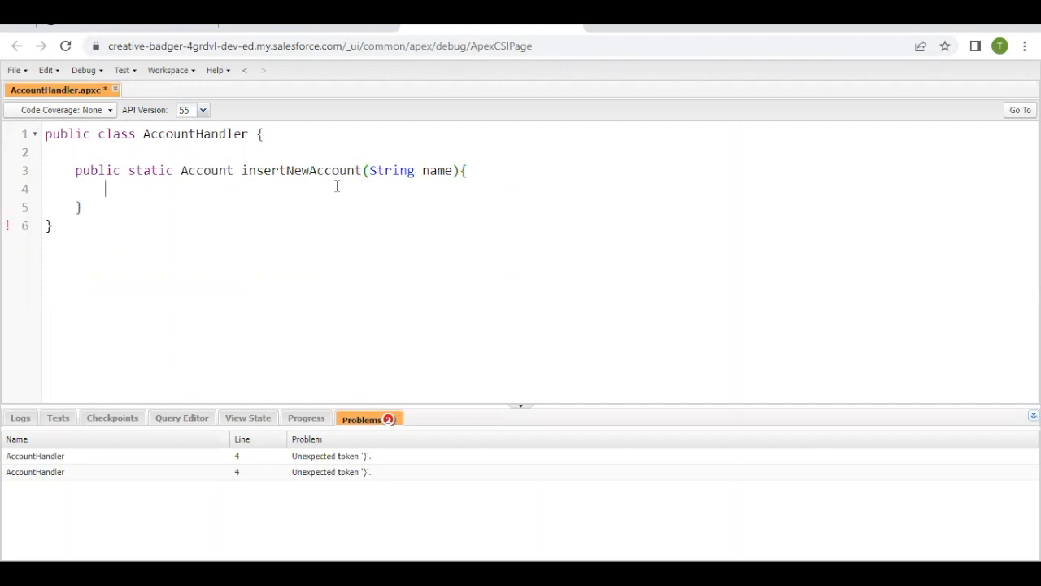
{"action": "mouse_move", "coordinate": [219, 190]}
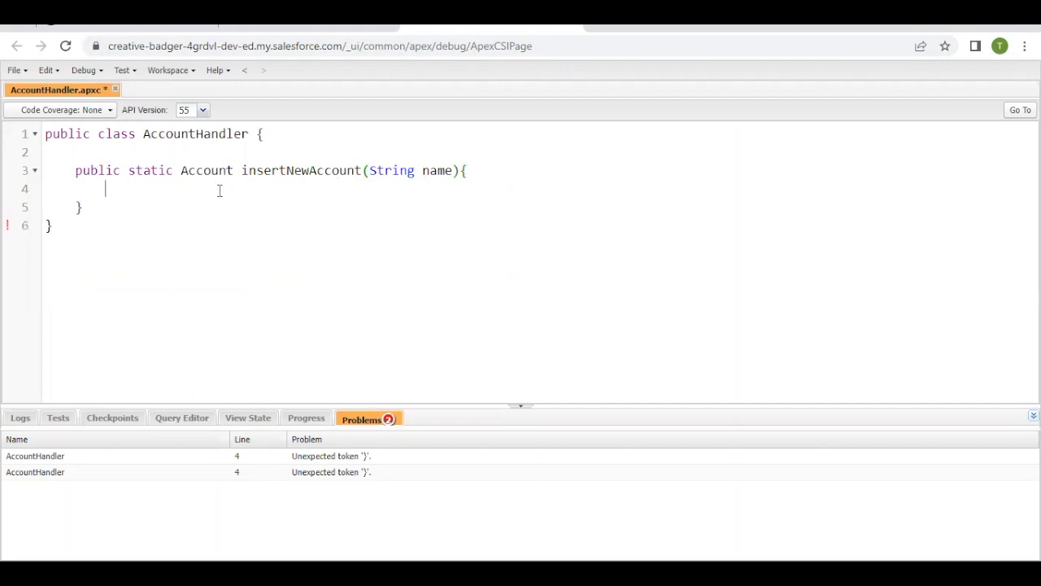
- Add an empty try block and a catch(Exception e) block that returns null
{"action": "type", "text": "try{"}
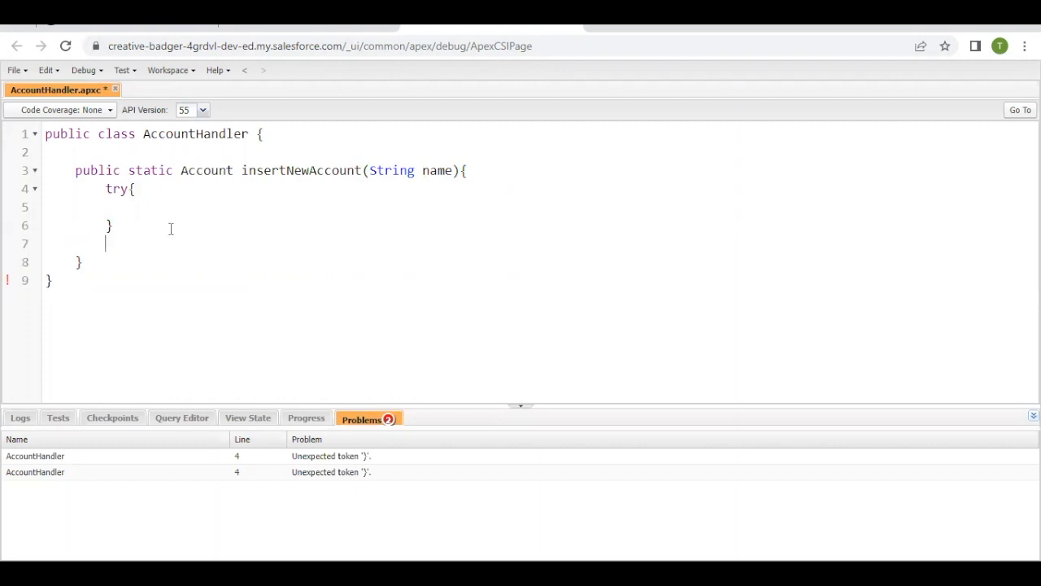
{"action": "type", "text": "catch("}
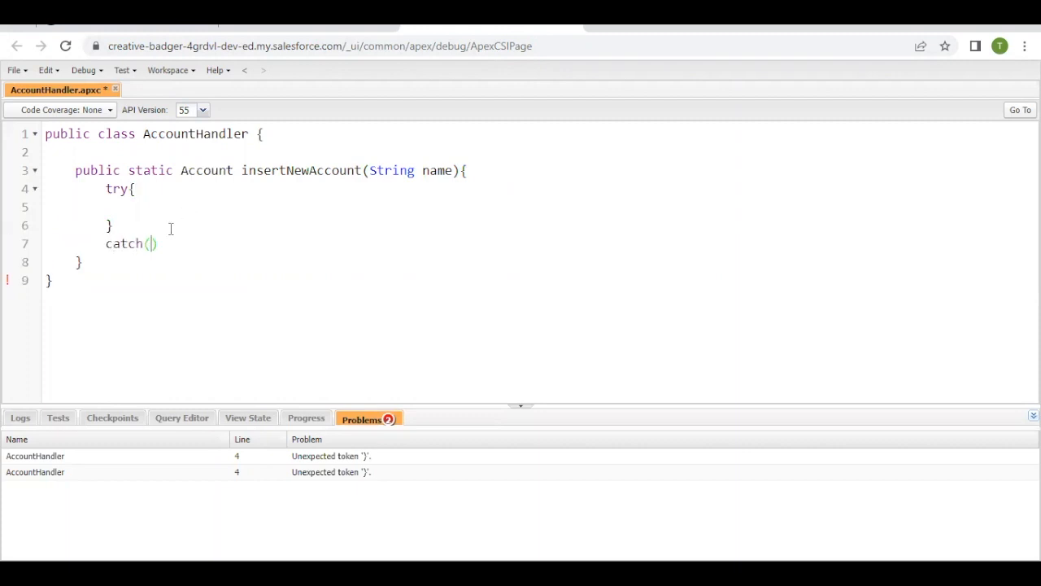
{"action": "type", "text": "Exception e"}
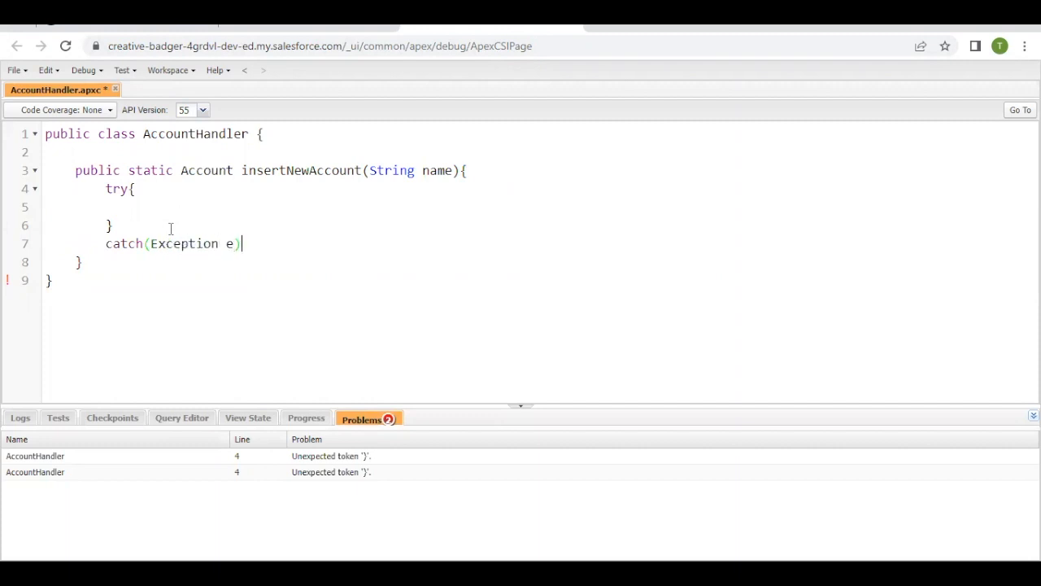
{"action": "type", "text": "{"}
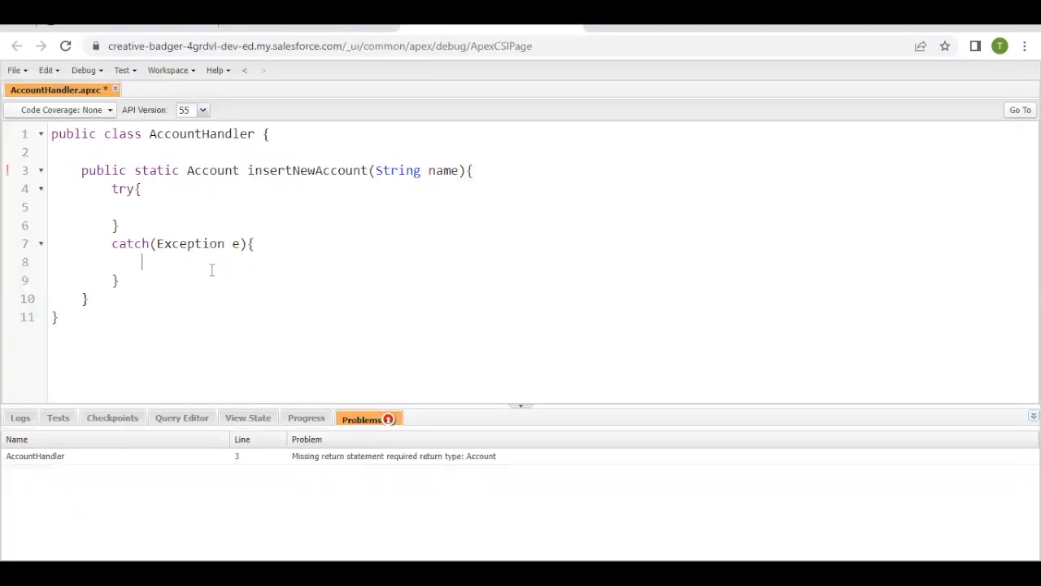
{"action": "type", "text": "return null;"}
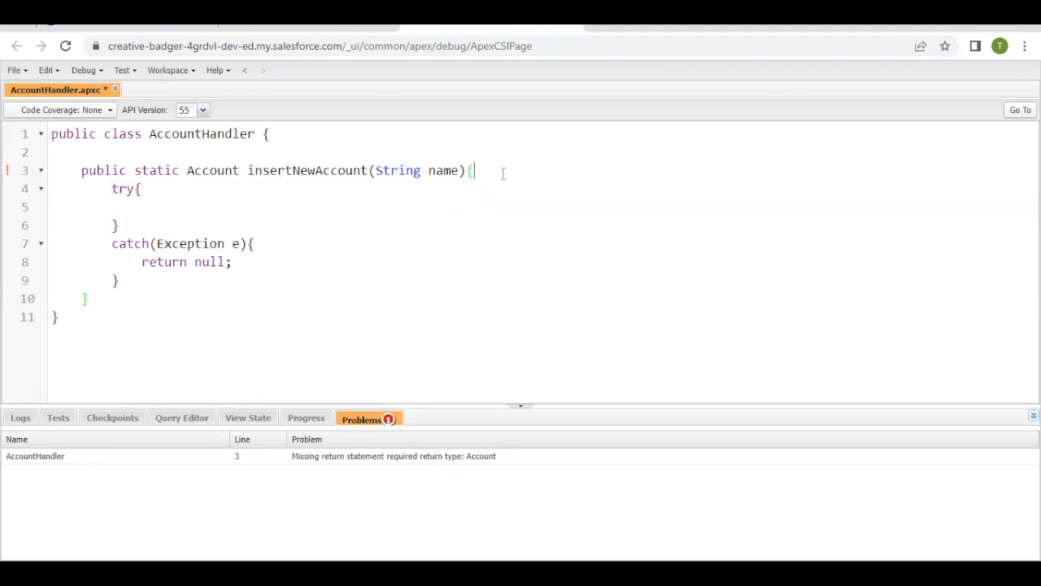
- Create accObj as a new Account with Name set to name
{"action": "type", "text": "Account a"}
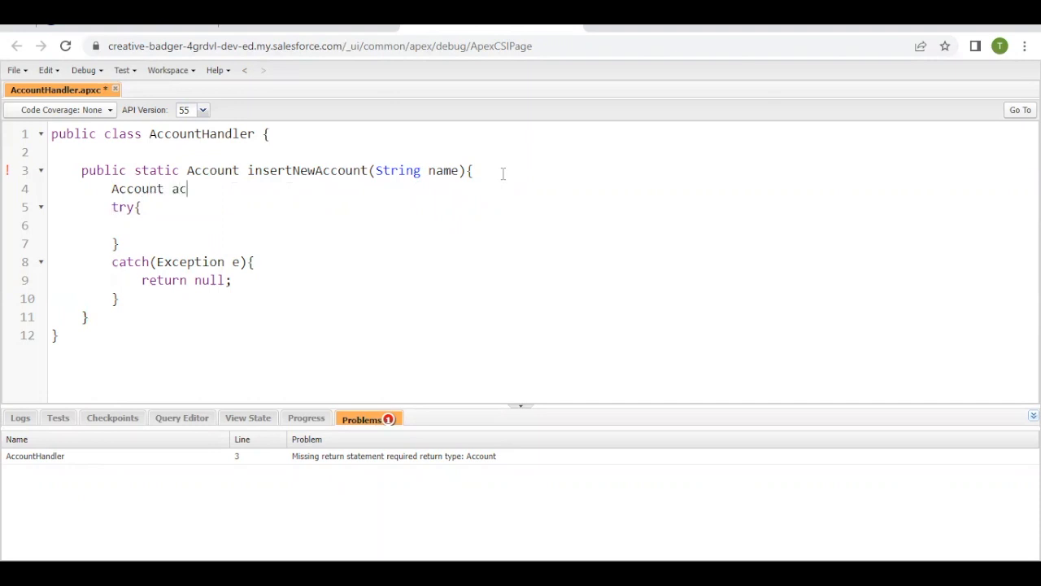
{"action": "type", "text": "cObj ="}
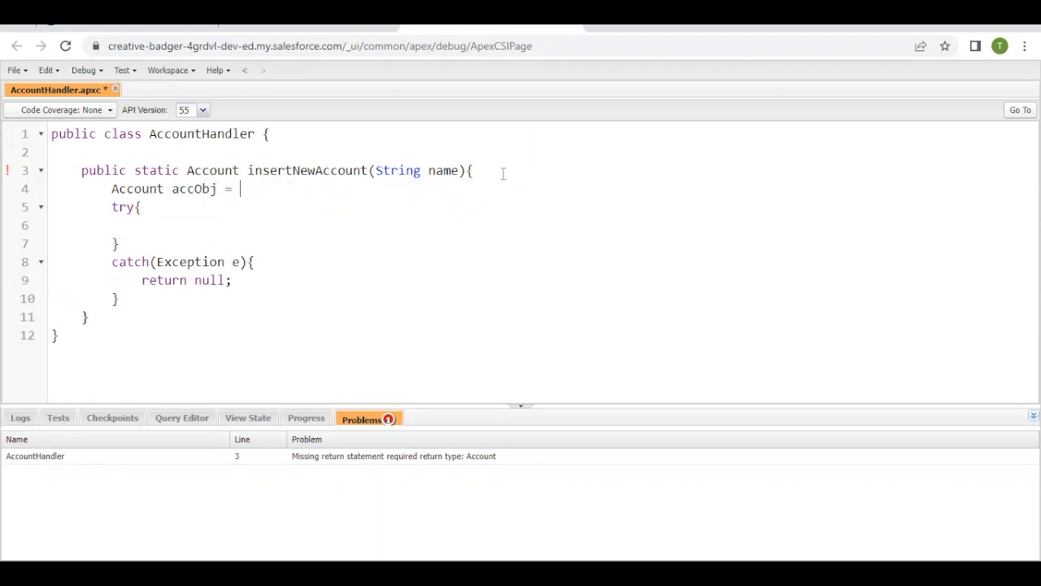
{"action": "type", "text": "new Account(Name"}
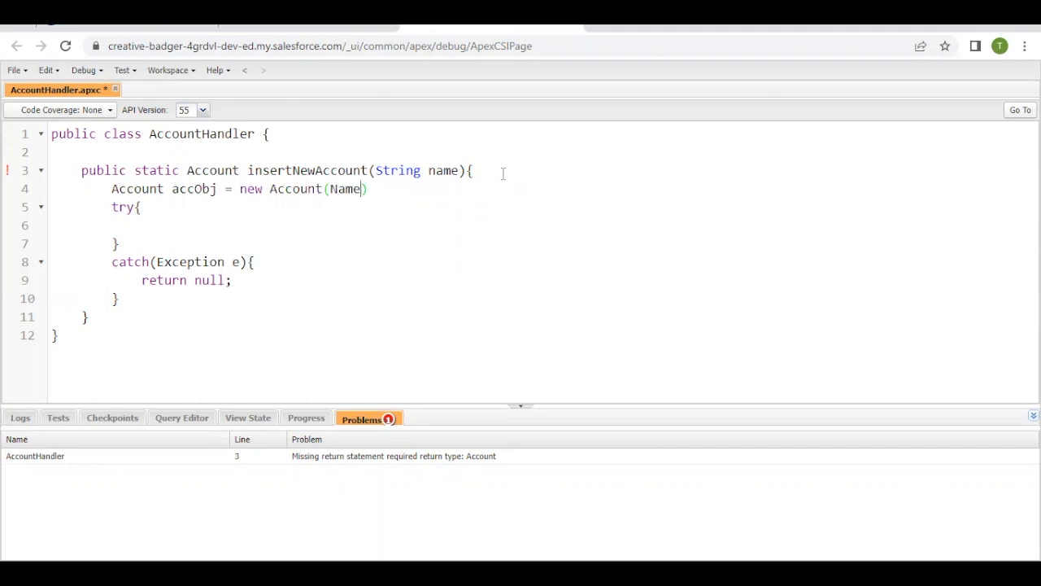
{"action": "type", "text": "\" \""}
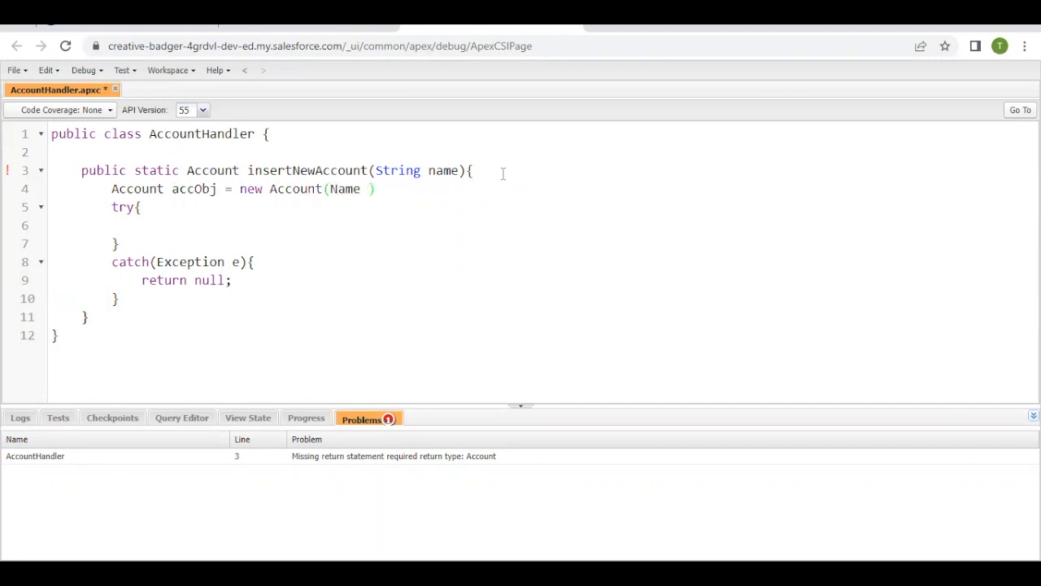
{"action": "type", "text": "= na"}
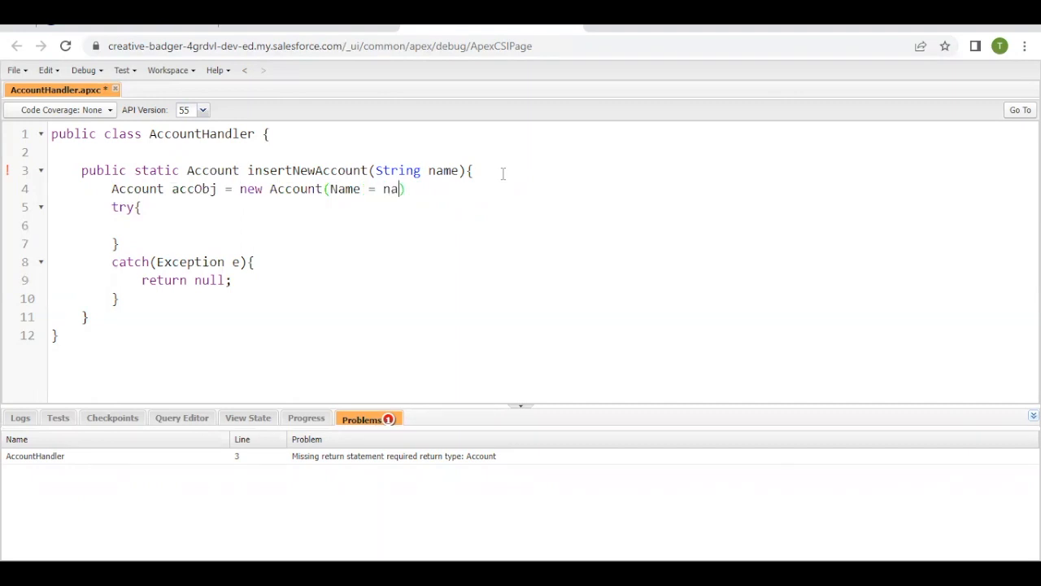
{"action": "type", "text": "me);"}
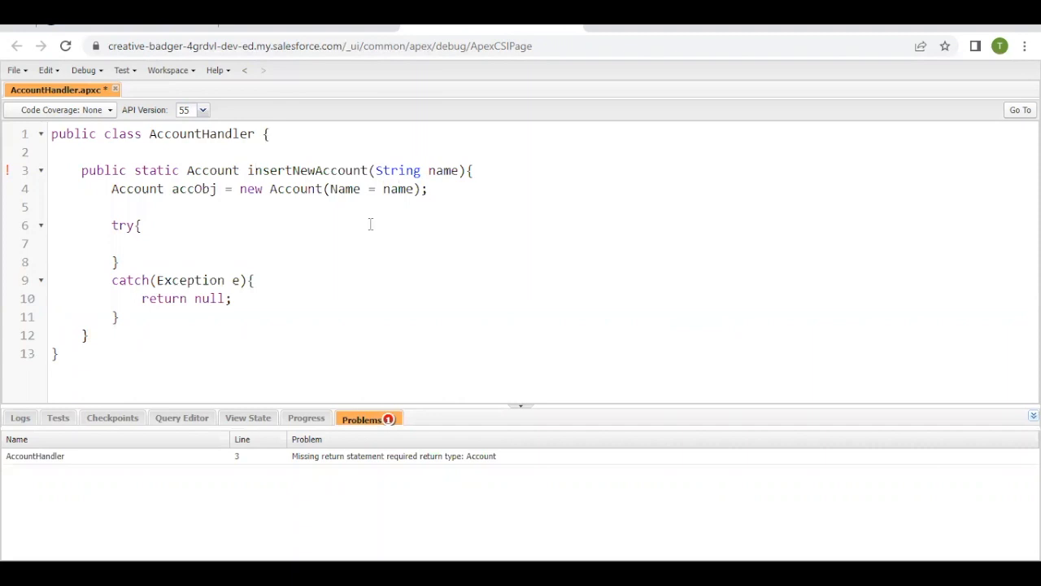
- Insert accObj in the try block, return accObj, and save the class
{"action": "type", "text": "insert a"}
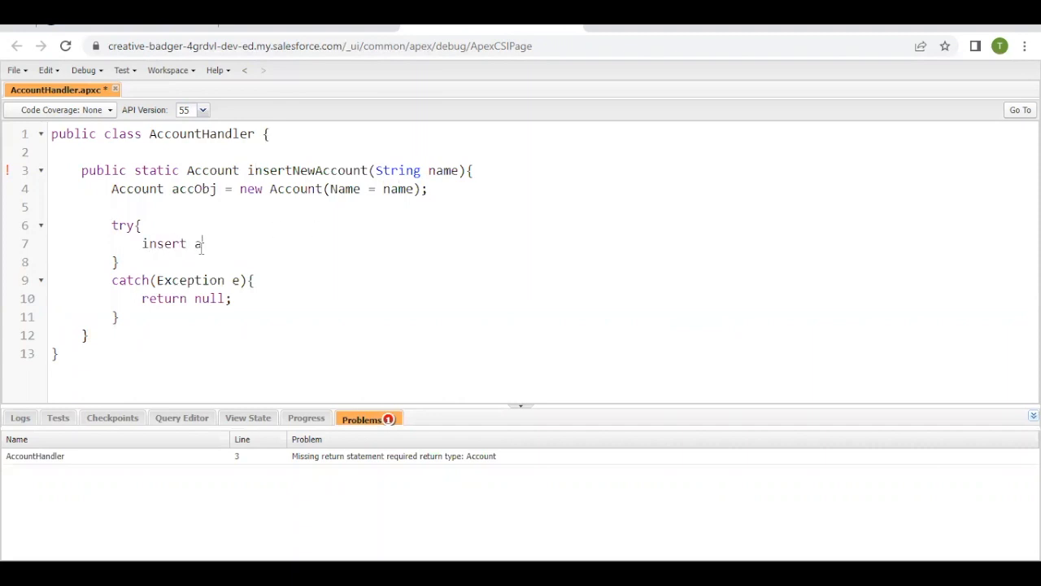
{"action": "type", "text": "ccObjl"}
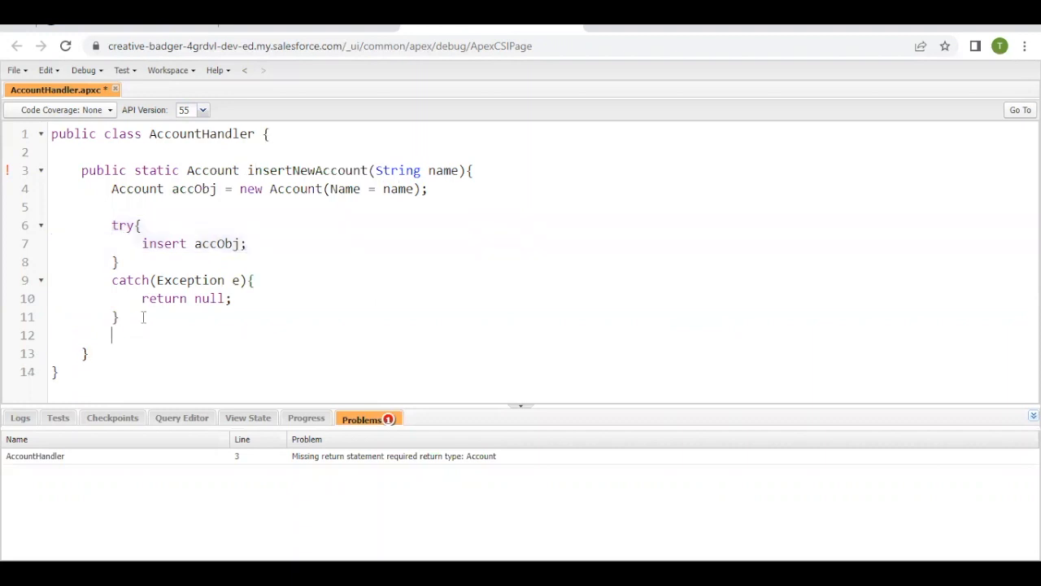
{"action": "type", "text": "return a"}
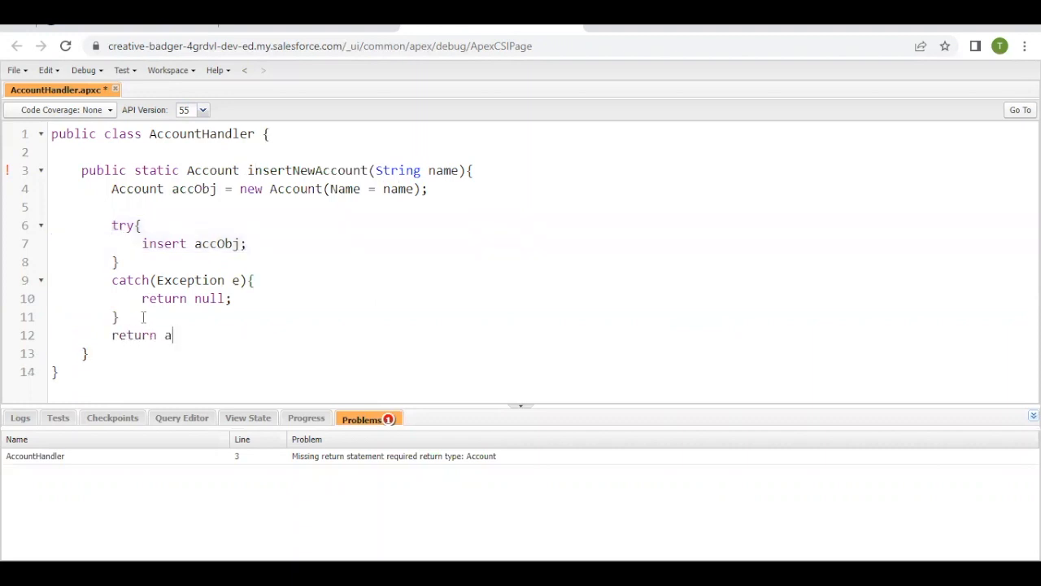
{"action": "type", "text": "ccObj;"}
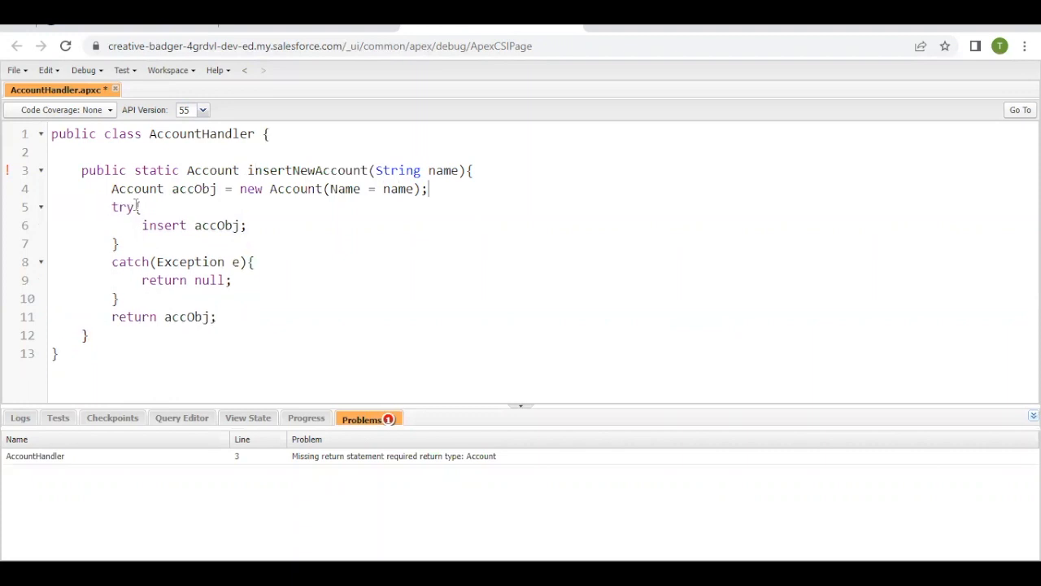
{"action": "key", "text": "Ctrl+s"}
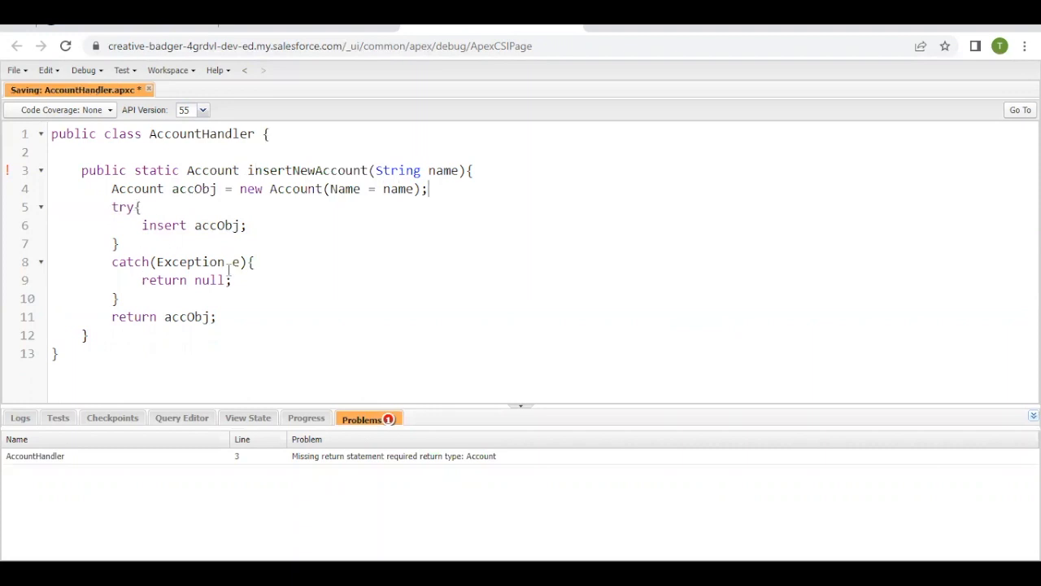
{"action": "mouse_move", "coordinate": [313, 292]}
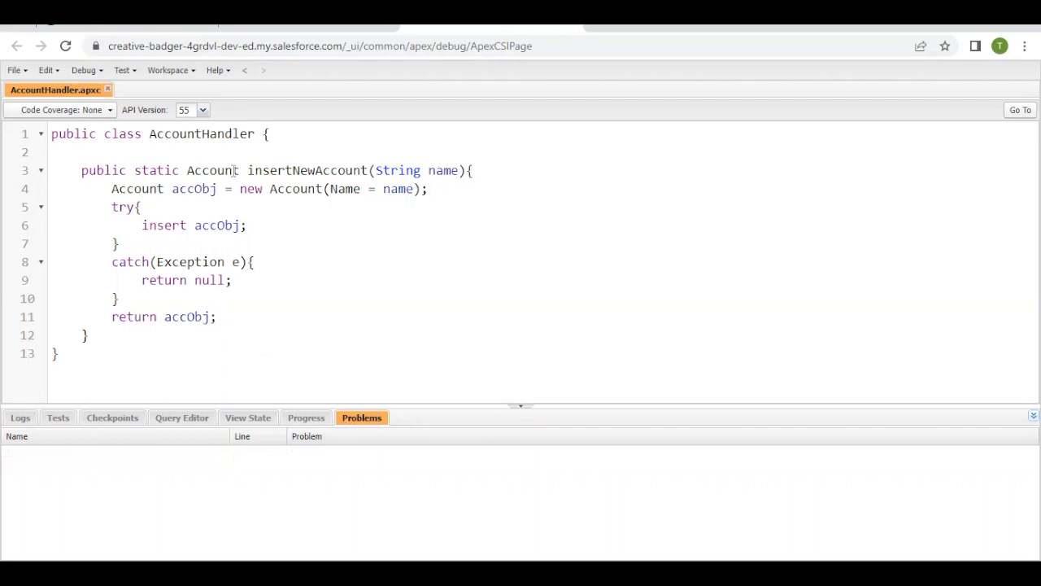
- Remove a stray blank line after the catch block and bring up the Debug menu
{"action": "key", "text": "Enter"}
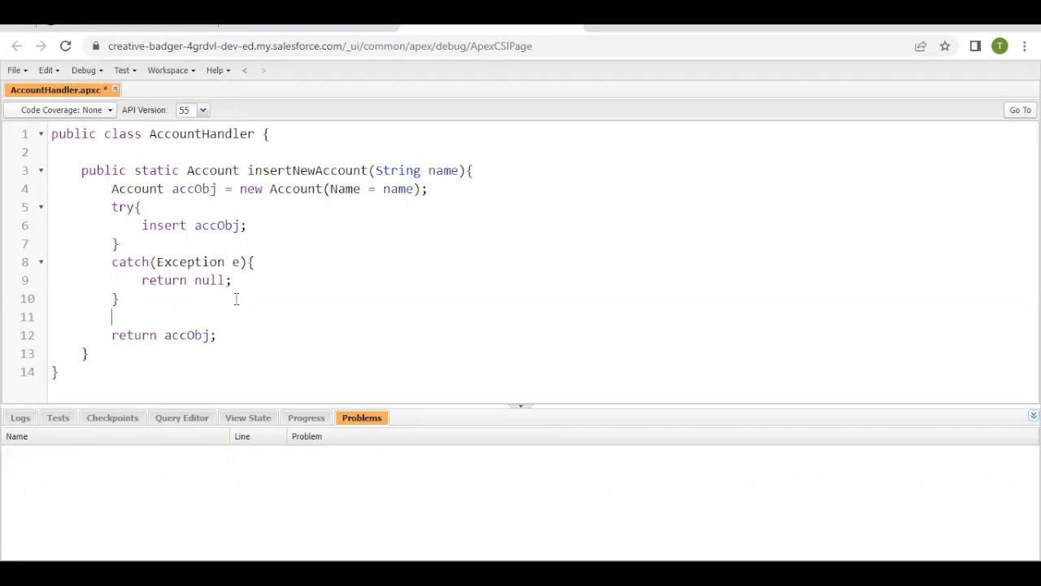
{"action": "key", "text": "Backspace"}
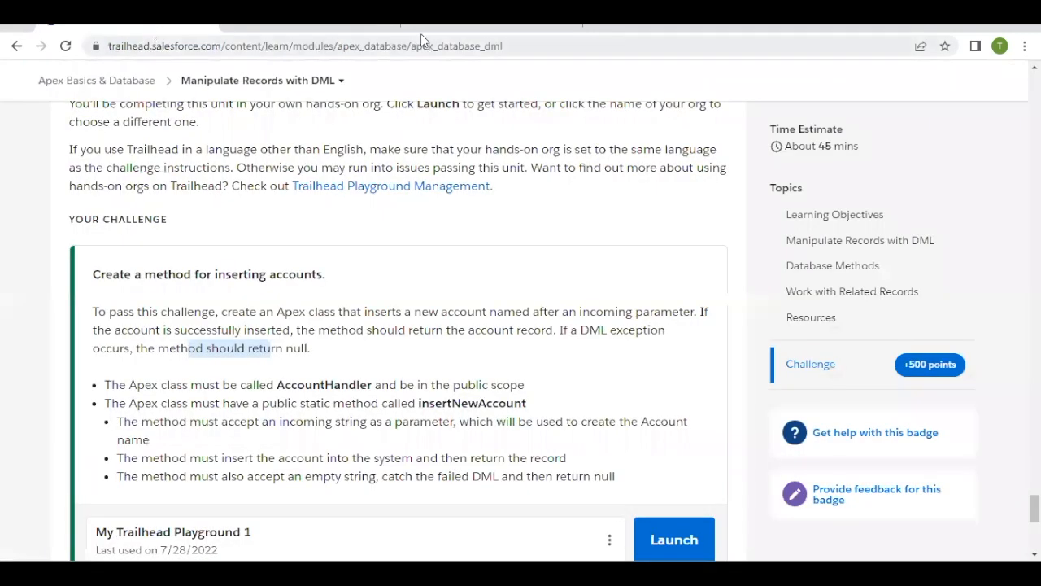
{"action": "left_click", "coordinate": [674, 539]}
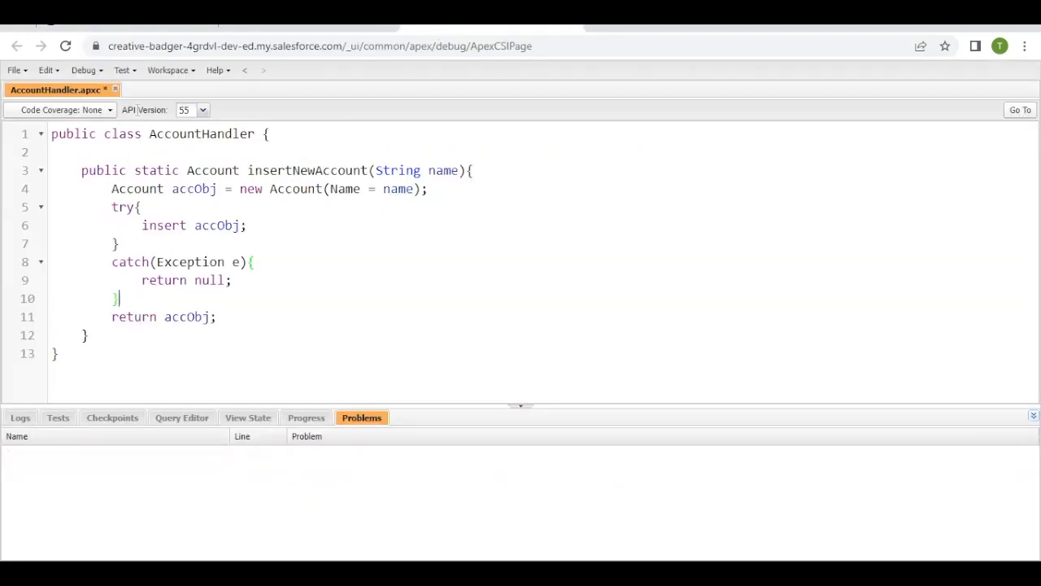
{"action": "left_click", "coordinate": [83, 69]}
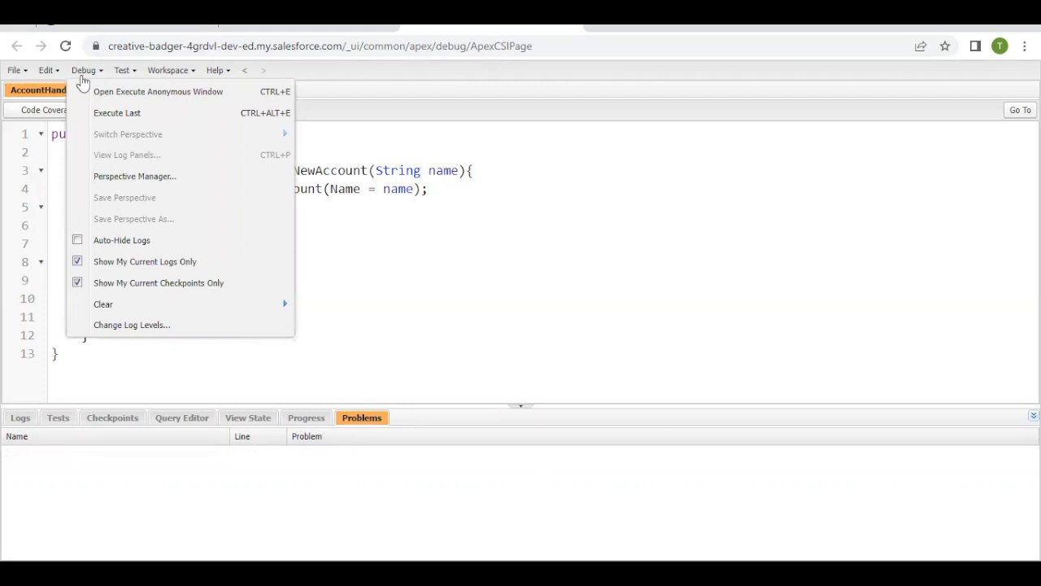
- Execute anonymous Apex AccountHandler.insertNewAccount('Apex Challenge');
{"action": "left_click", "coordinate": [157, 91]}
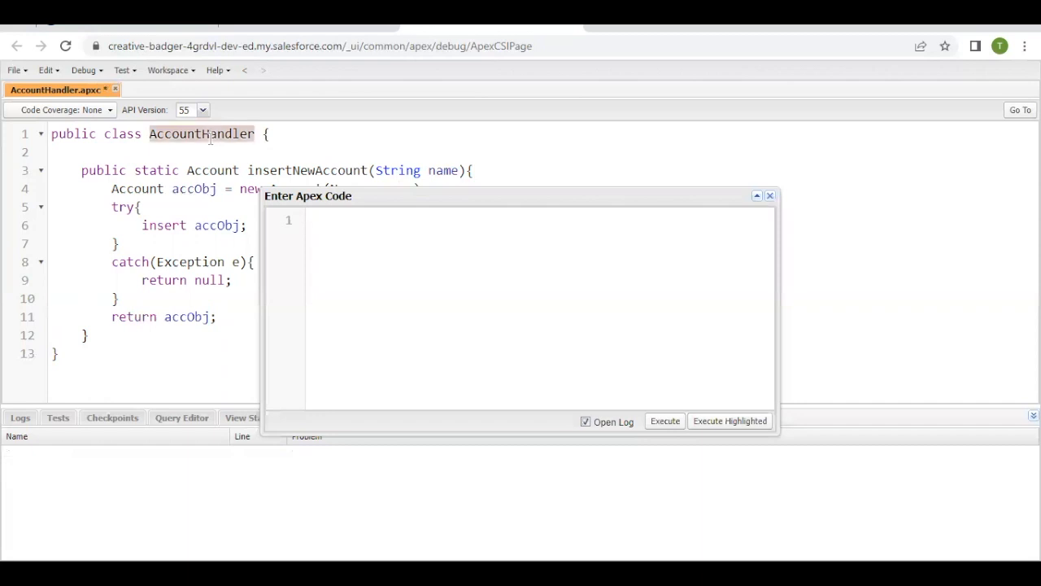
{"action": "type", "text": "AccountHandler."}
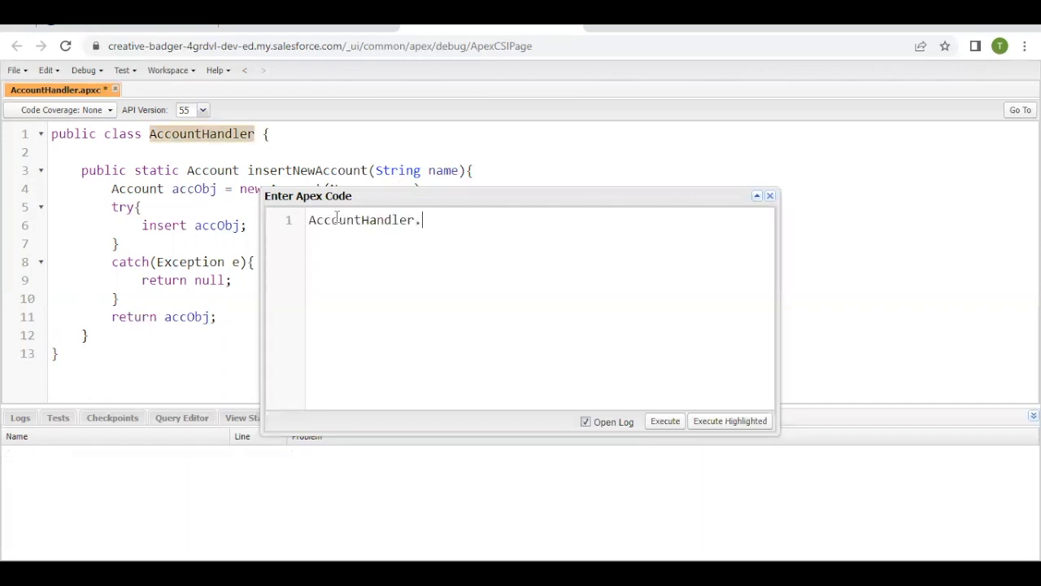
{"action": "type", "text": "."}
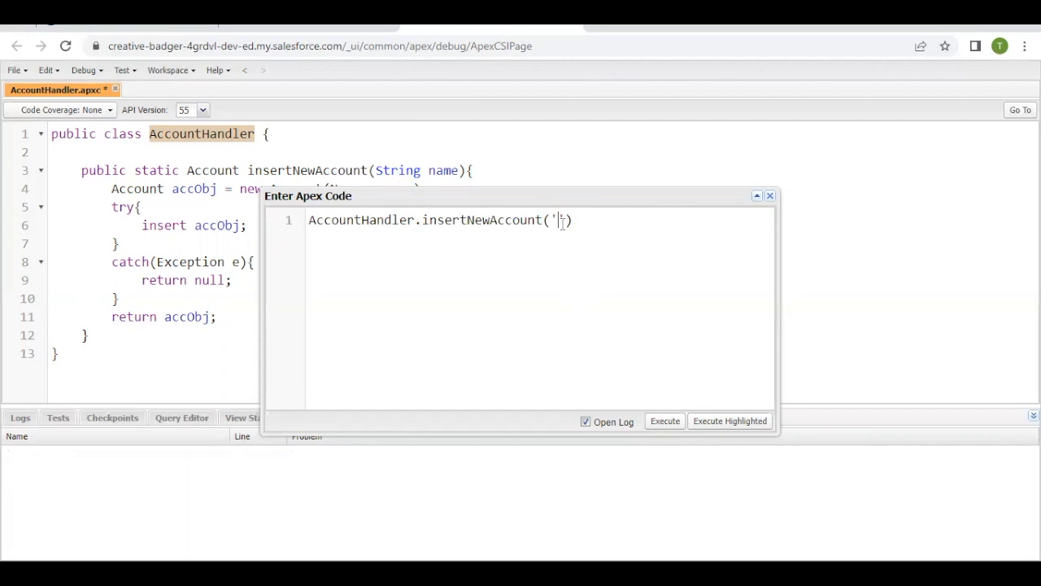
{"action": "type", "text": "Apex C"}
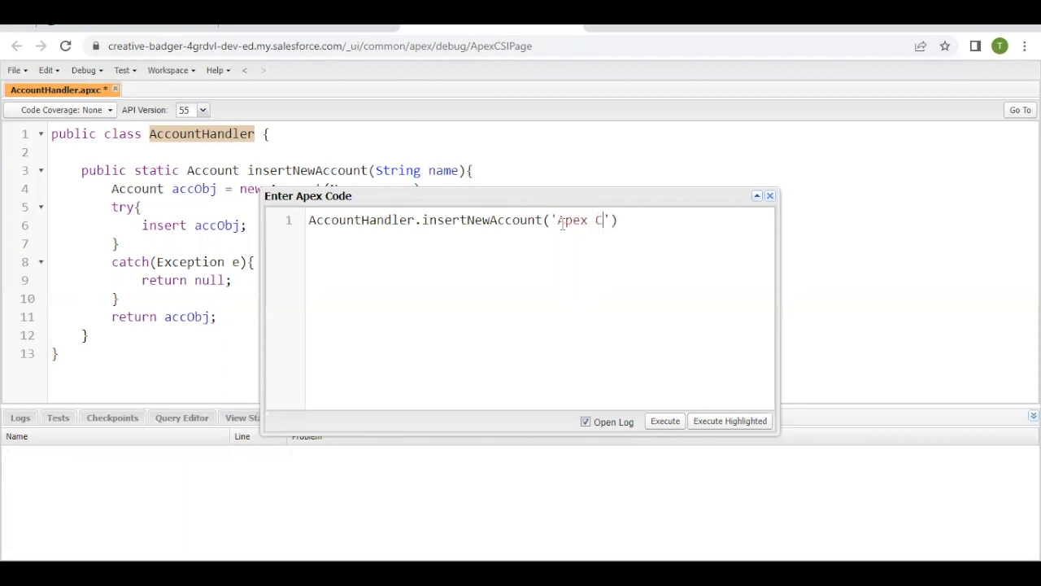
{"action": "type", "text": "hallenge"}
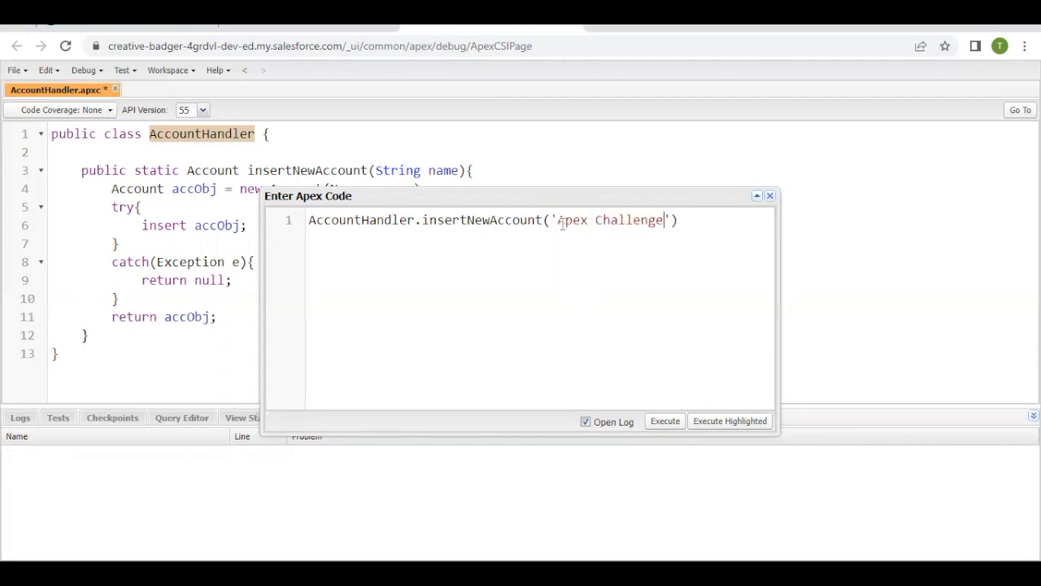
{"action": "type", "text": ";"}
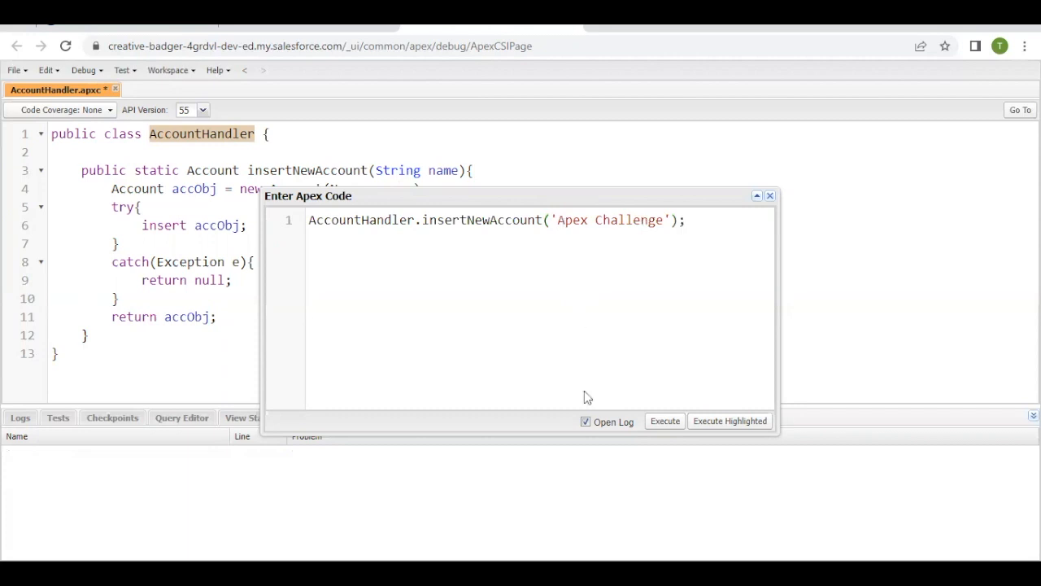
{"action": "left_click", "coordinate": [665, 420]}
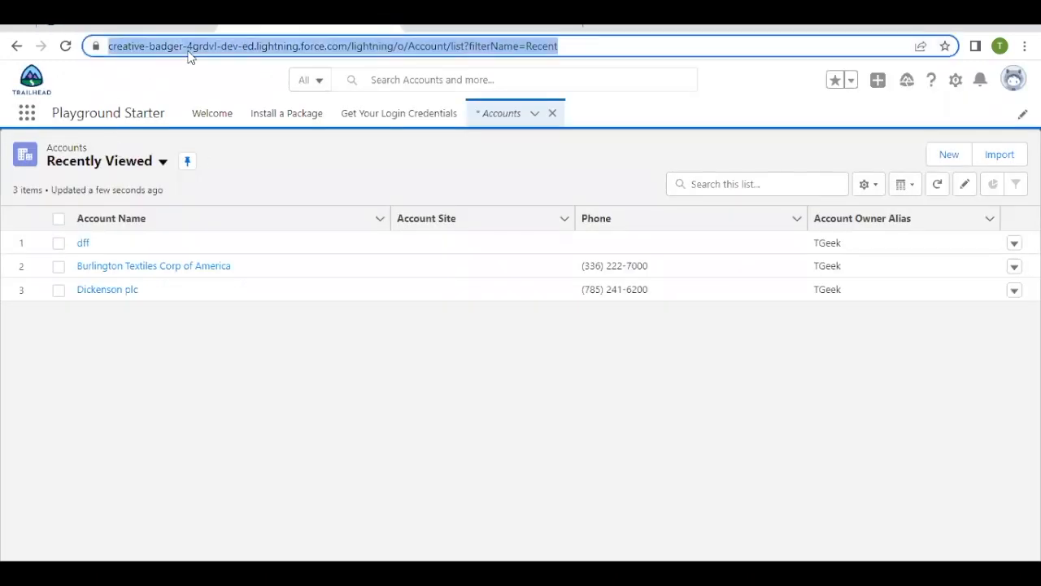
- Reload the Accounts list and view the Apex Challenge account's Details tab
{"action": "left_click", "coordinate": [109, 218]}
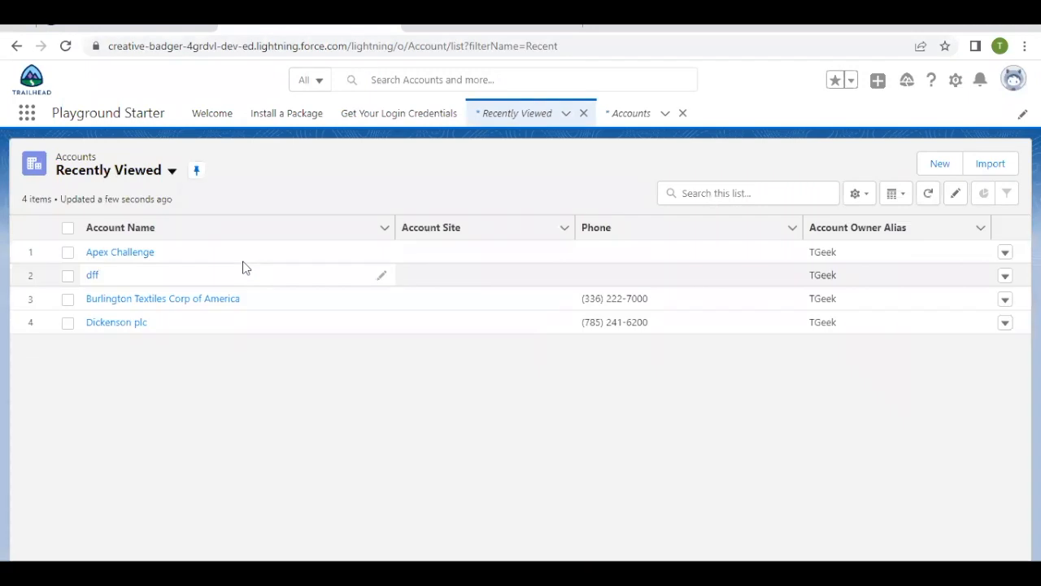
{"action": "mouse_move", "coordinate": [98, 248]}
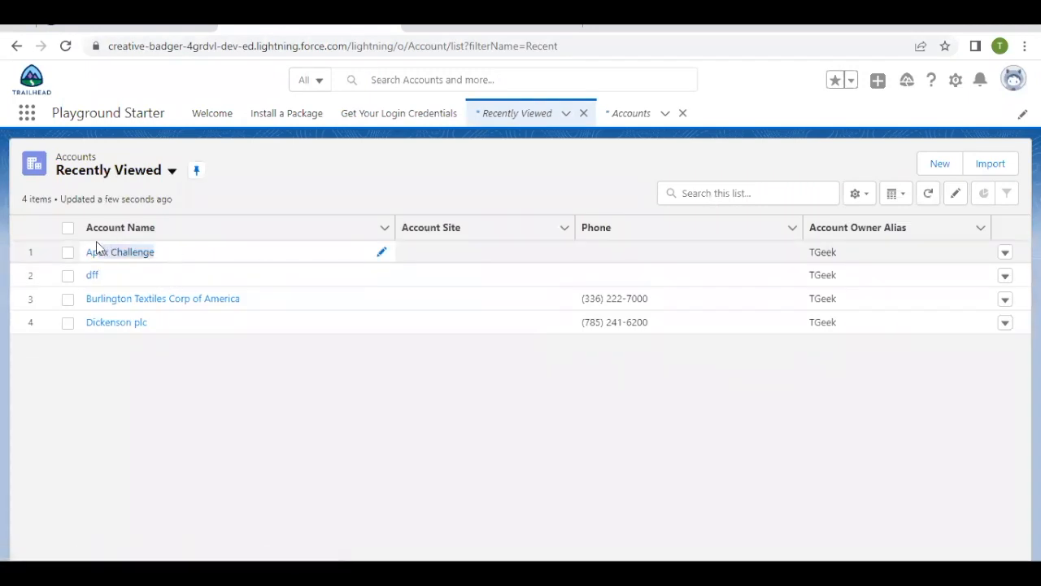
{"action": "left_click", "coordinate": [119, 251]}
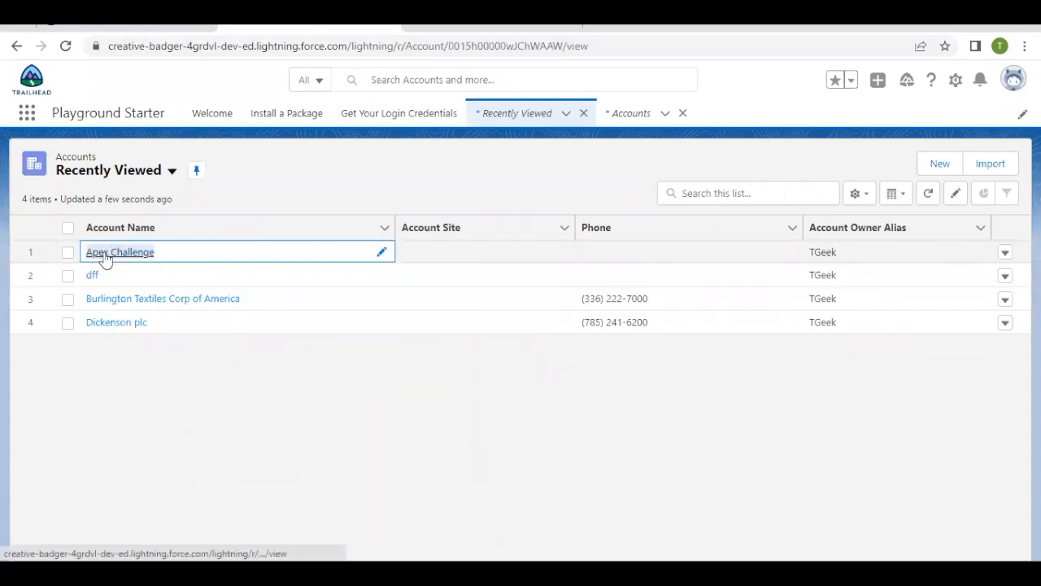
{"action": "left_click", "coordinate": [119, 251]}
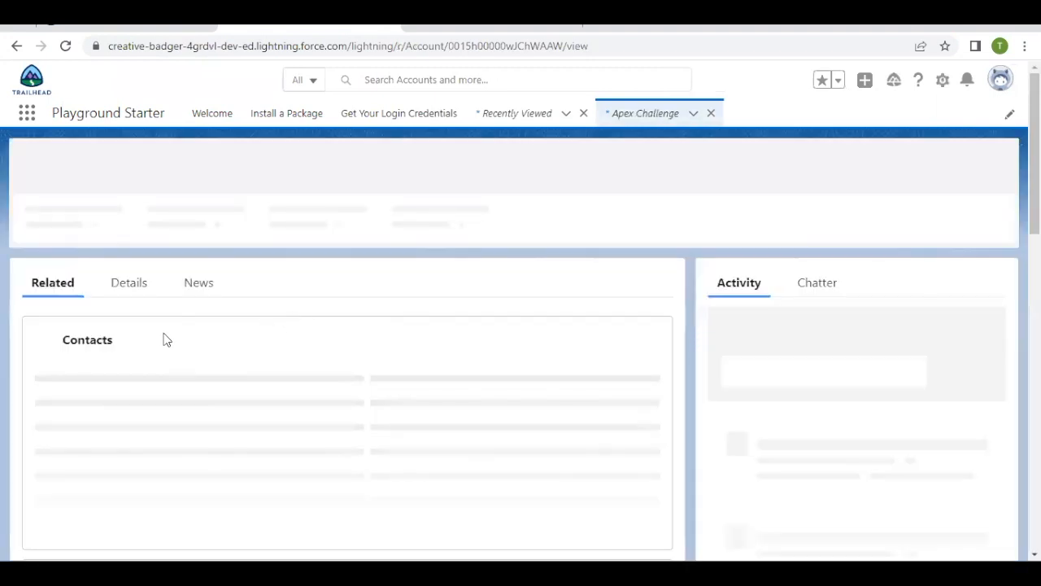
{"action": "mouse_move", "coordinate": [139, 293]}
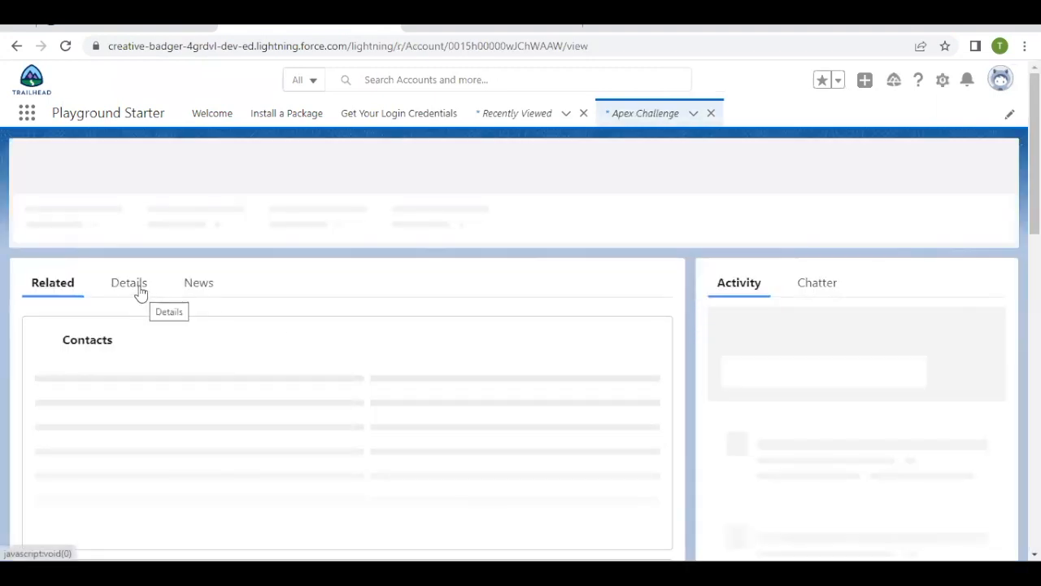
{"action": "left_click", "coordinate": [127, 282]}
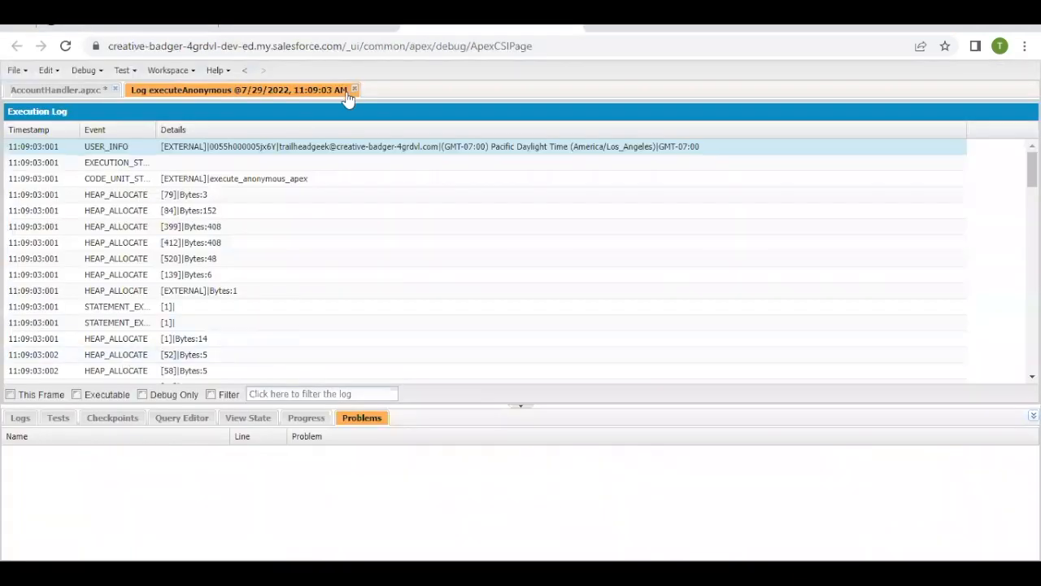
- Close the executeAnonymous log tab and resave AccountHandler.apxc
{"action": "left_click", "coordinate": [355, 89]}
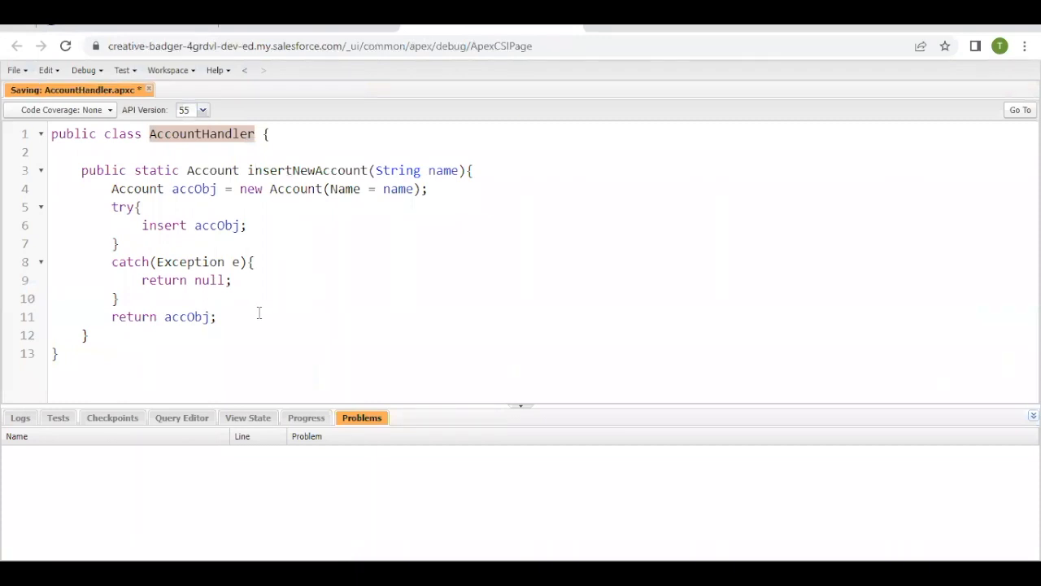
{"action": "key", "text": "Ctrl+s"}
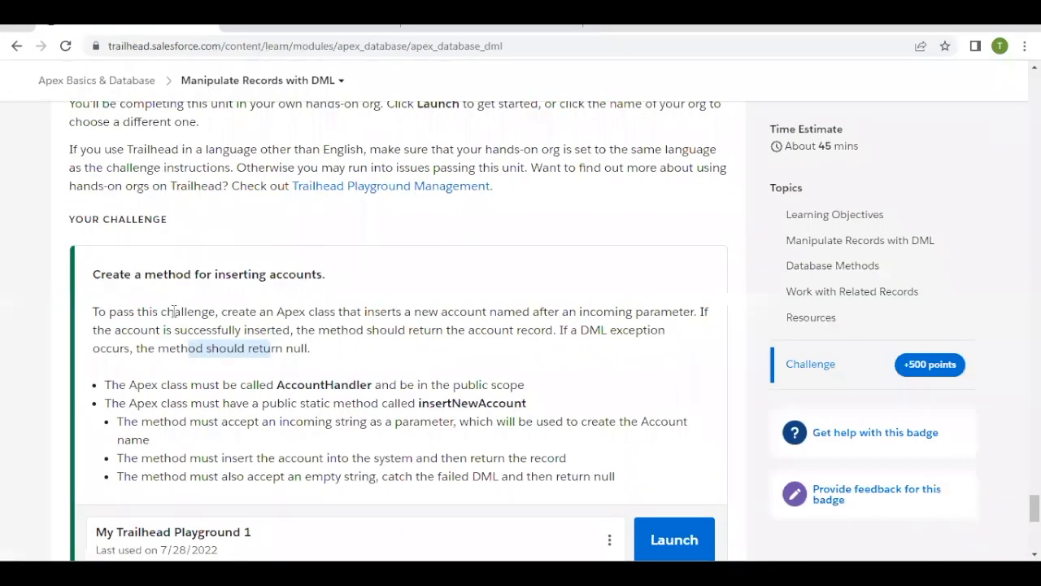
- Scroll down and run Check Challenge to earn 500 points
{"action": "scroll", "scroll_direction": "down", "scroll_amount": 3}
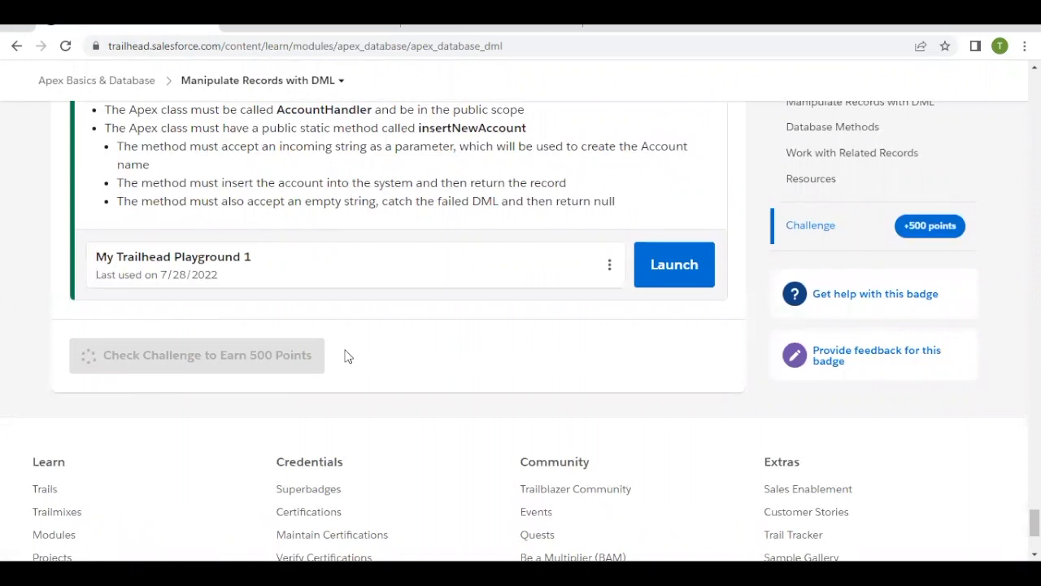
{"action": "left_click", "coordinate": [197, 355]}
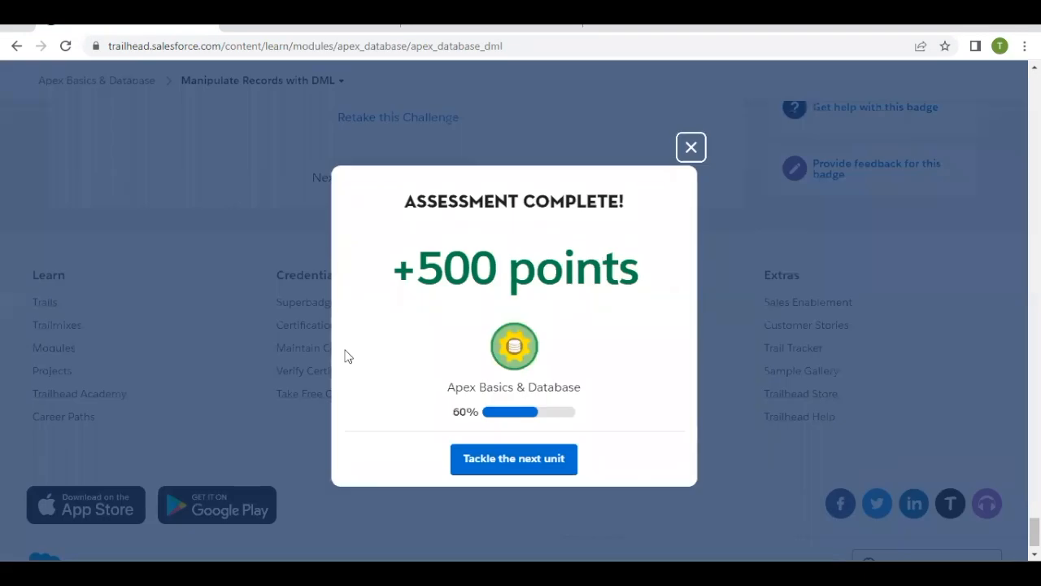